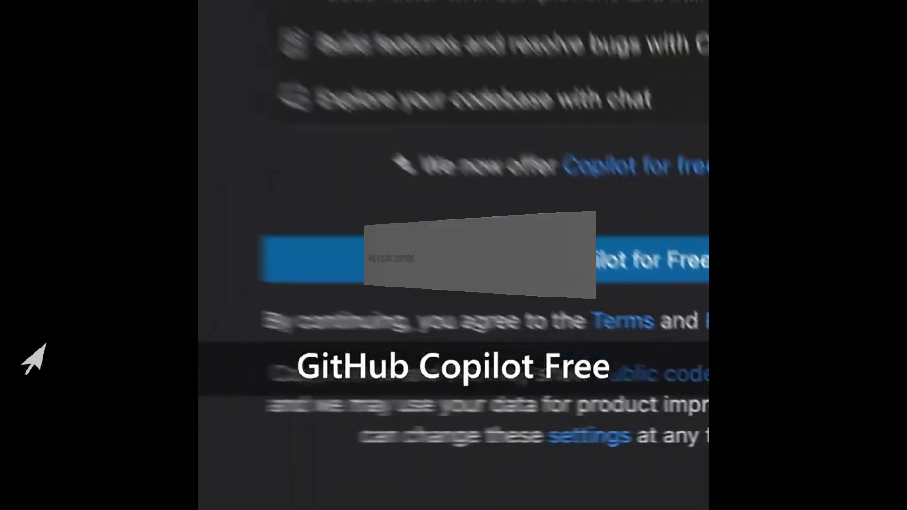
Step: Have Copilot Chat explain the selected regex validation code from Product.cs and read its pattern breakdown
type("Leave a comment bellow !")
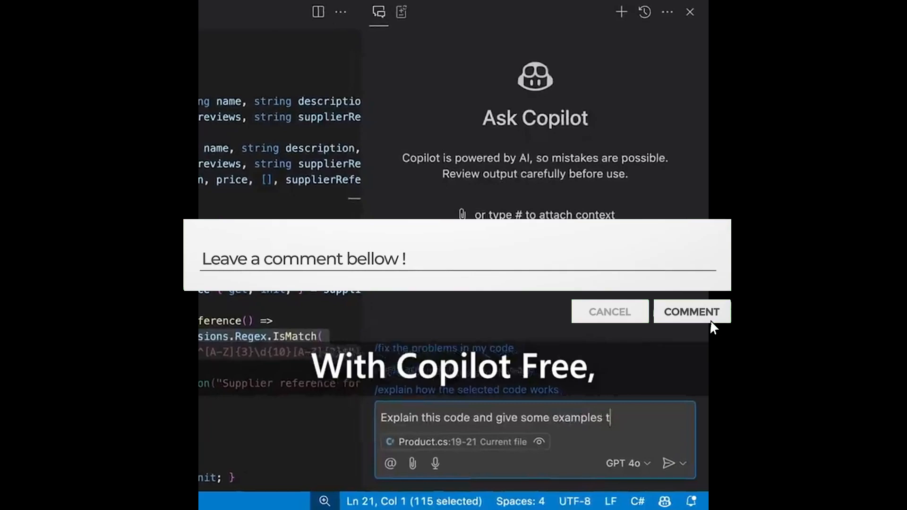
left_click(667, 463)
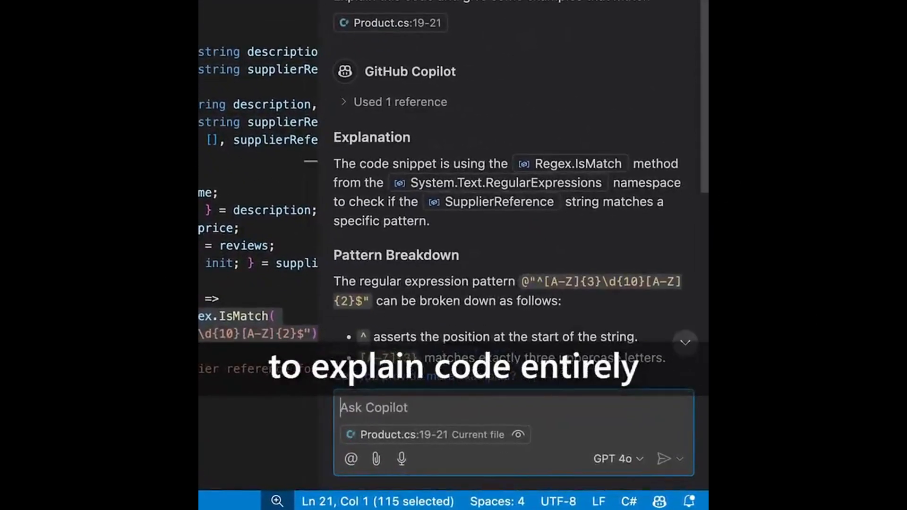
scroll("down", 3)
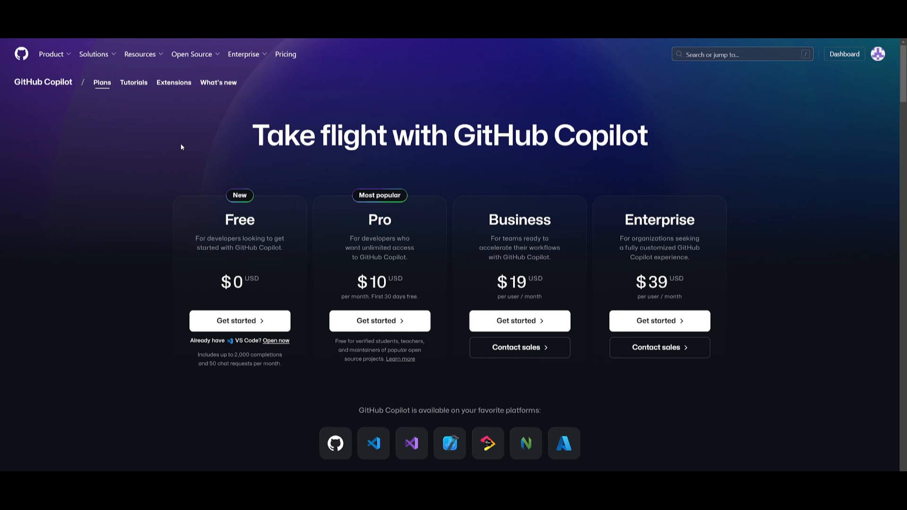
mouse_move(164, 189)
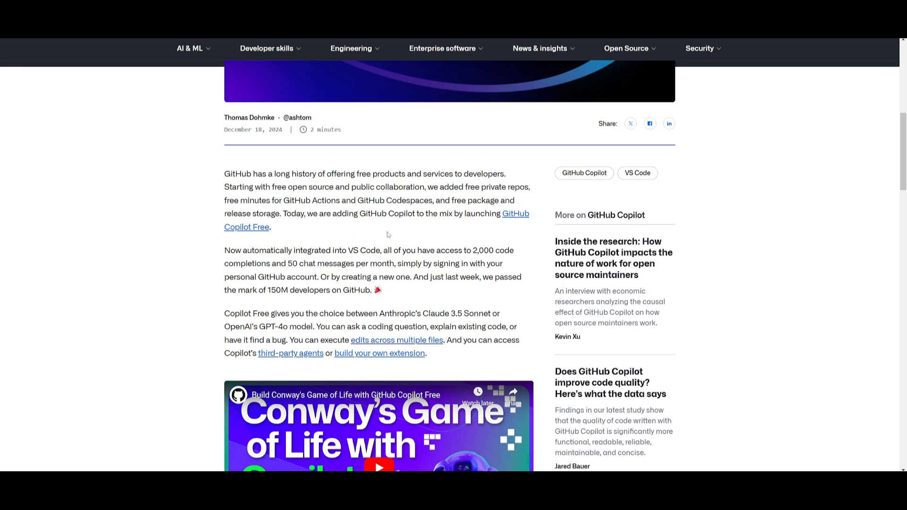
mouse_move(438, 254)
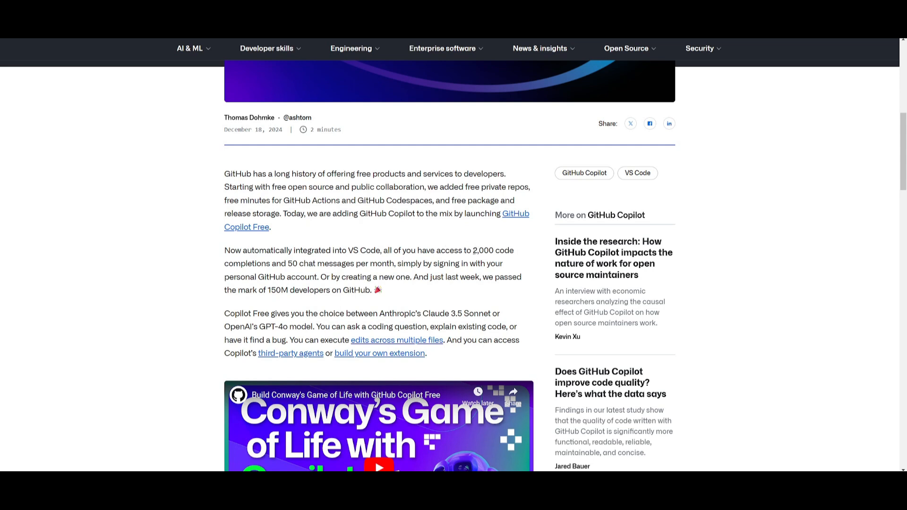
Step: Reach the GitHub blog post announcing Copilot Free with 2,000 completions and 50 chat messages per month
left_click_drag(474, 249, 287, 264)
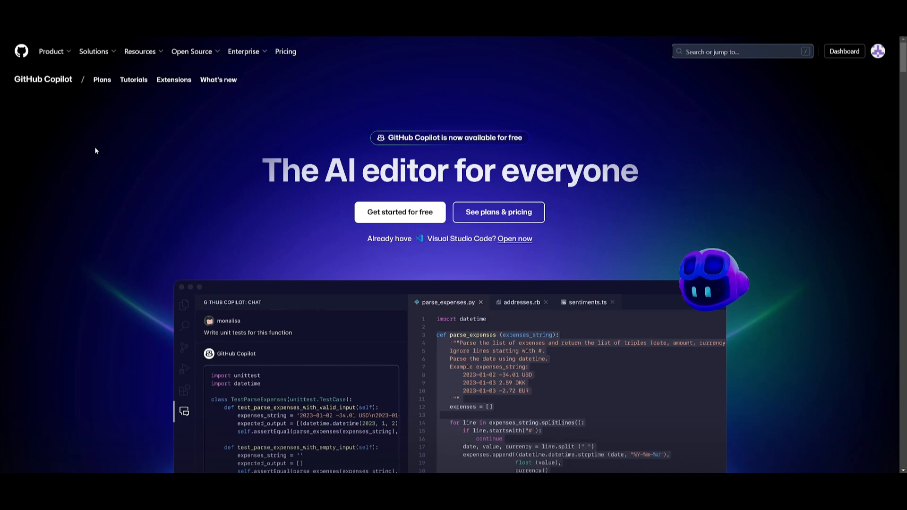
Step: Scroll the Copilot landing page from the chat demo through model choice to the multi-file edits section
scroll("down", 3)
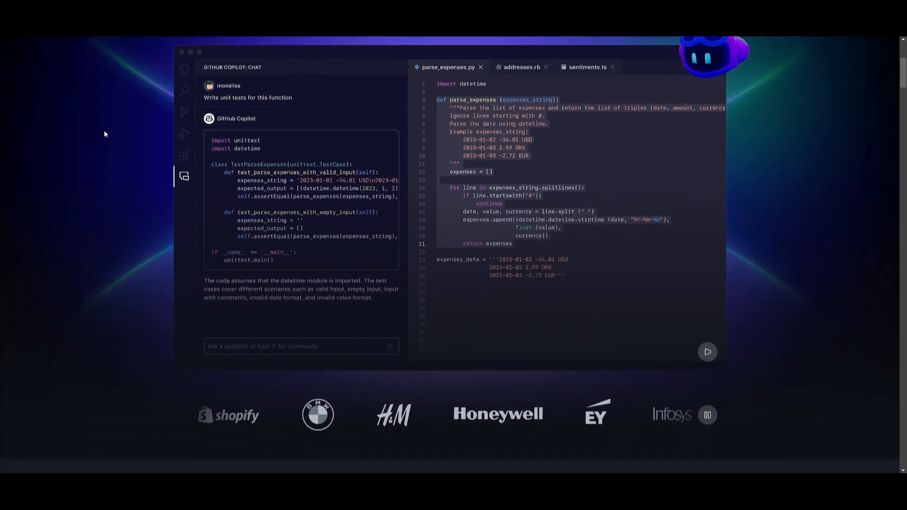
scroll("down", 3)
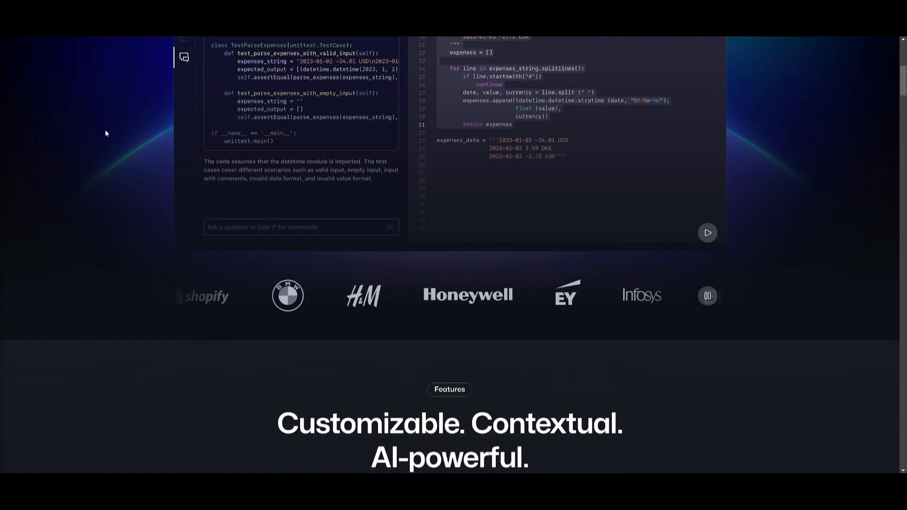
scroll("down", 3)
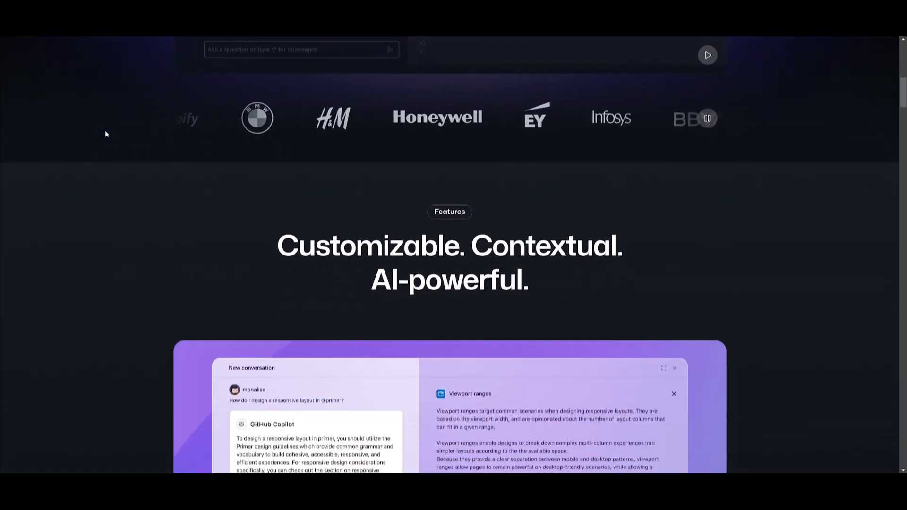
scroll("down", 3)
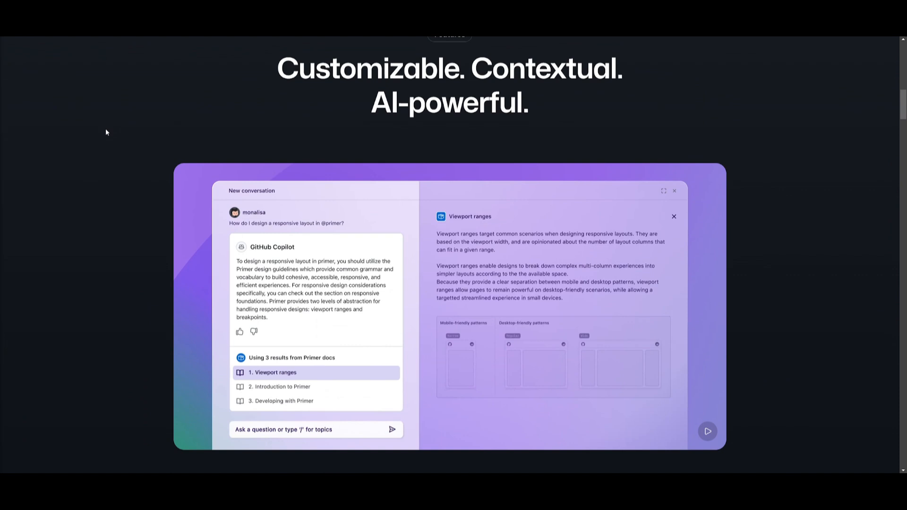
scroll("down", 3)
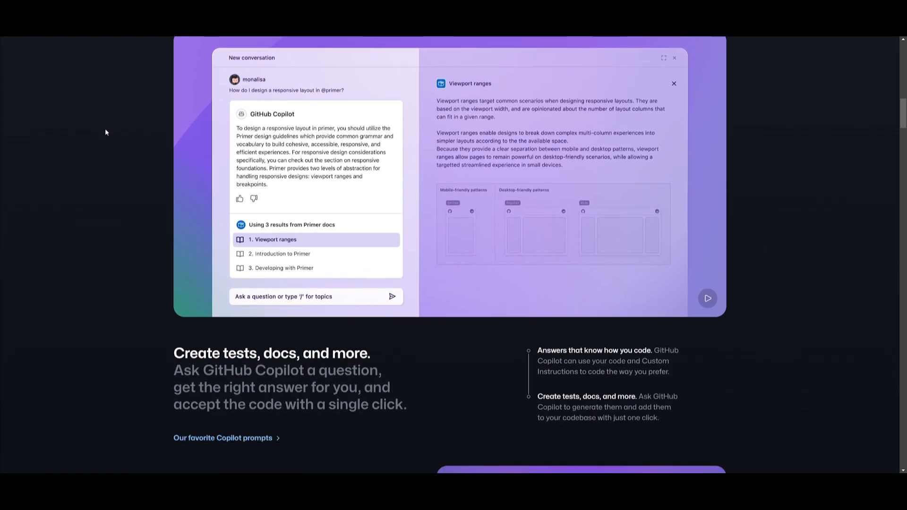
scroll("down", 3)
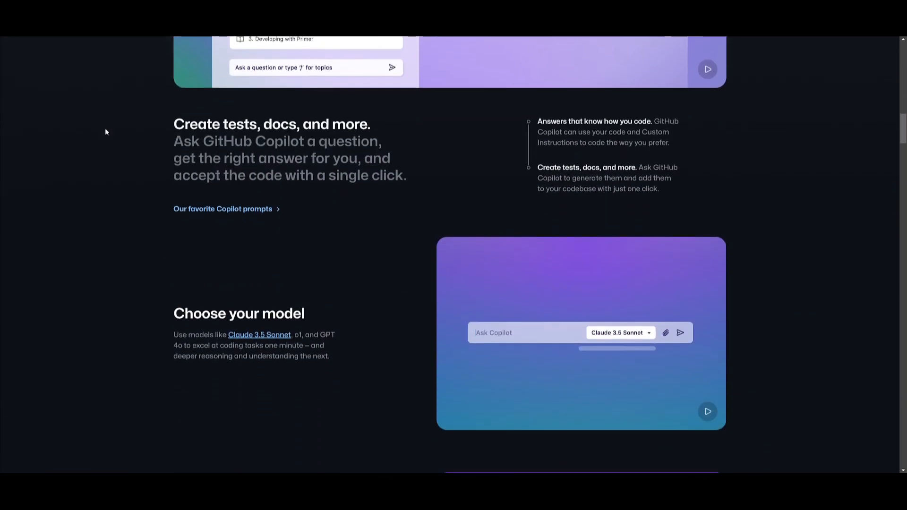
scroll("down", 3)
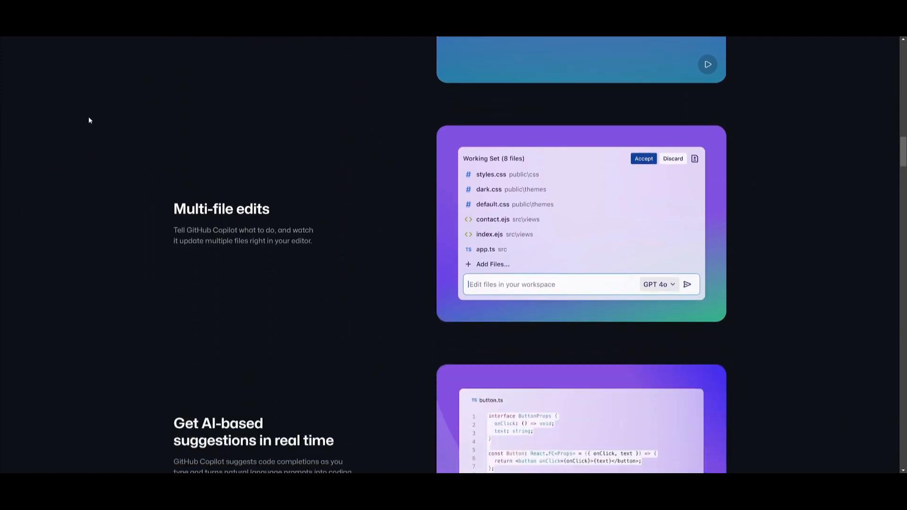
scroll("down", 3)
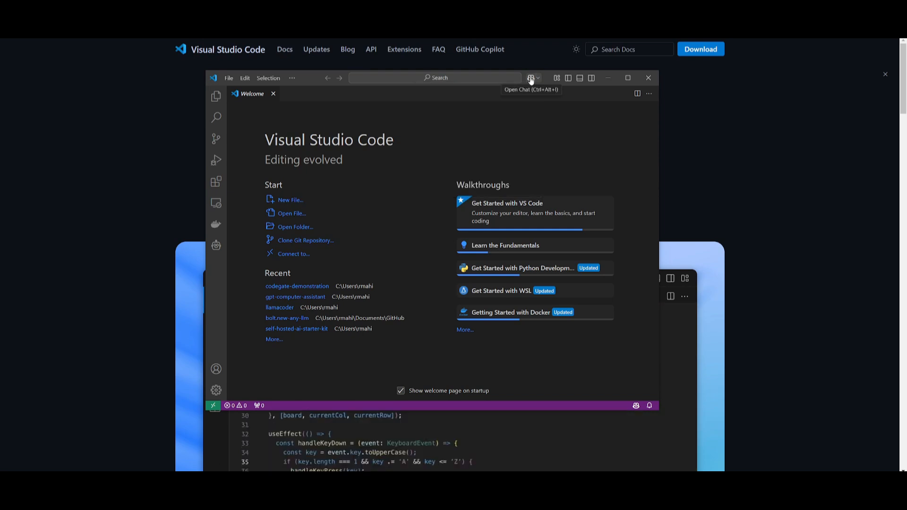
Step: Show the Copilot chat panel, then inspect the installed GitHub Copilot and Copilot Chat extensions
left_click(530, 78)
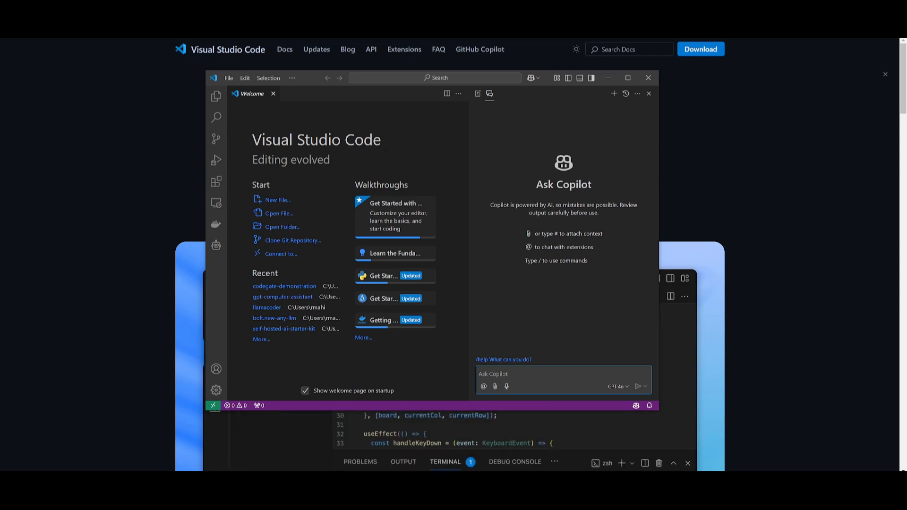
left_click(215, 184)
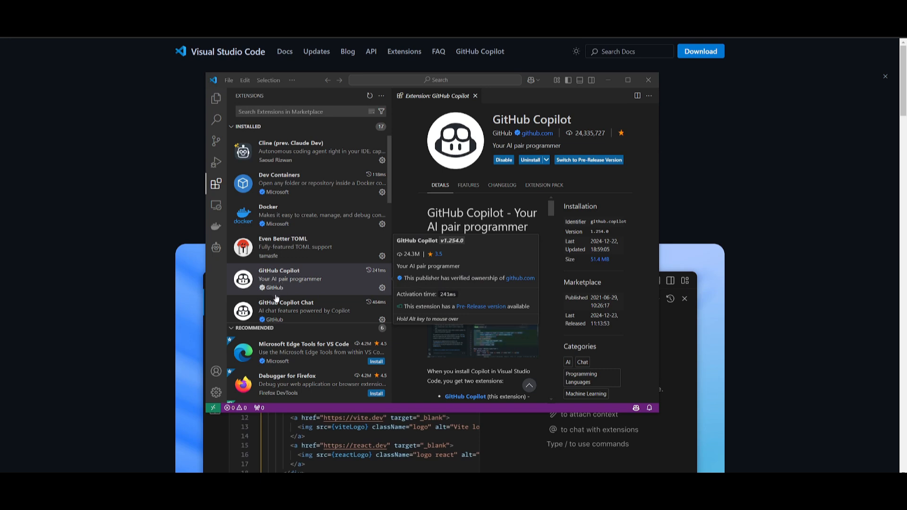
left_click(296, 311)
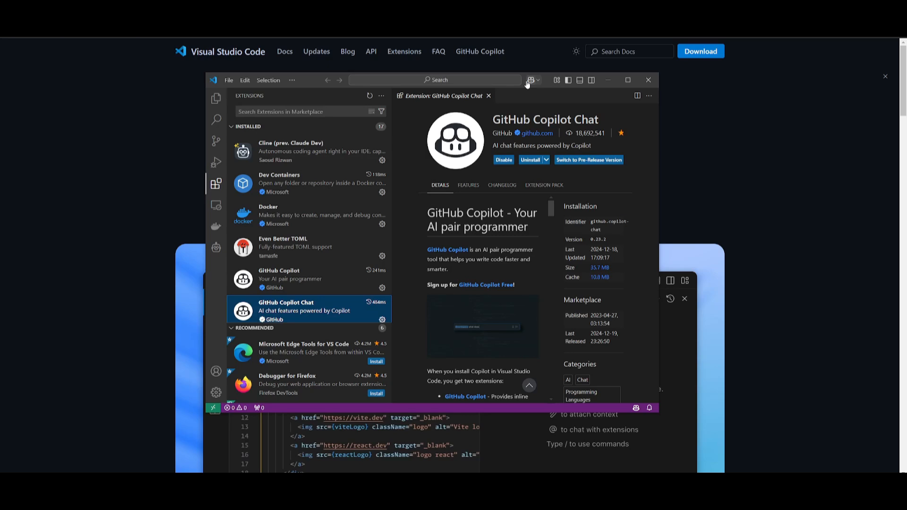
left_click(530, 80)
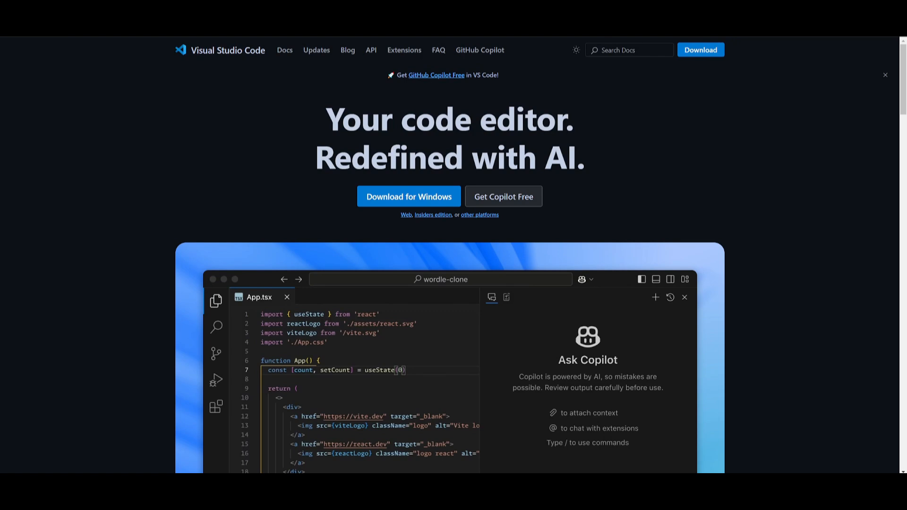
Step: Scroll the Compare features table through Chat, Code completion and Customization rows
scroll("down", 3)
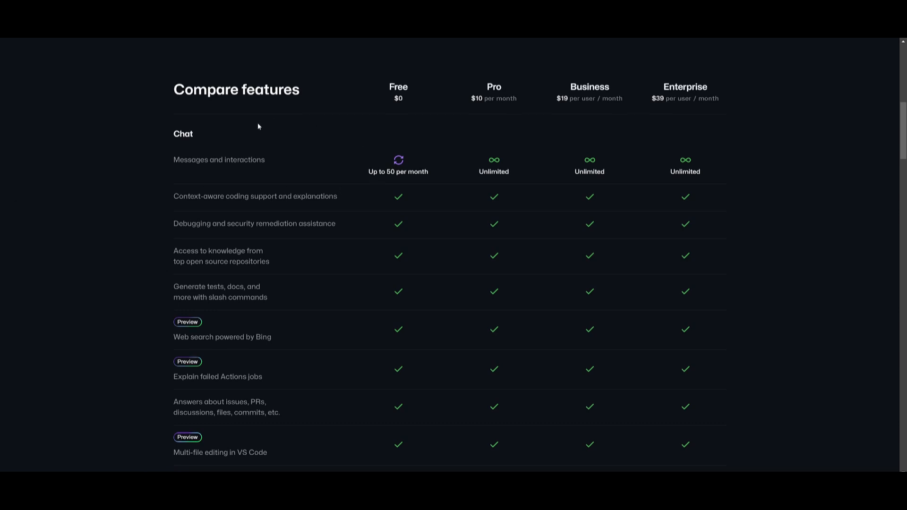
scroll("down", 3)
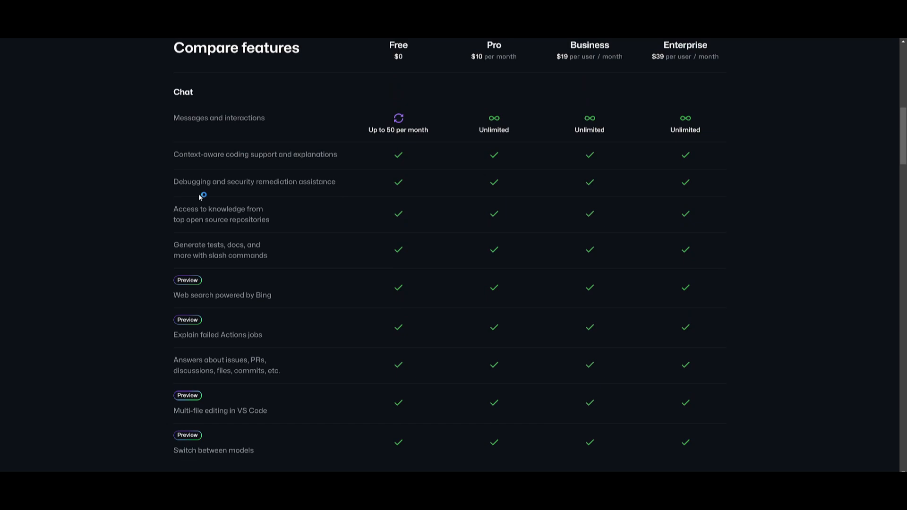
mouse_move(129, 141)
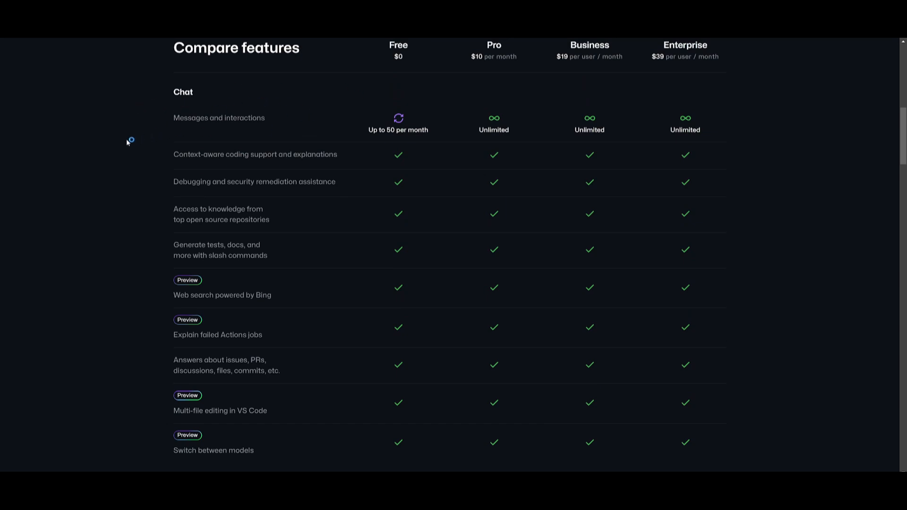
mouse_move(197, 293)
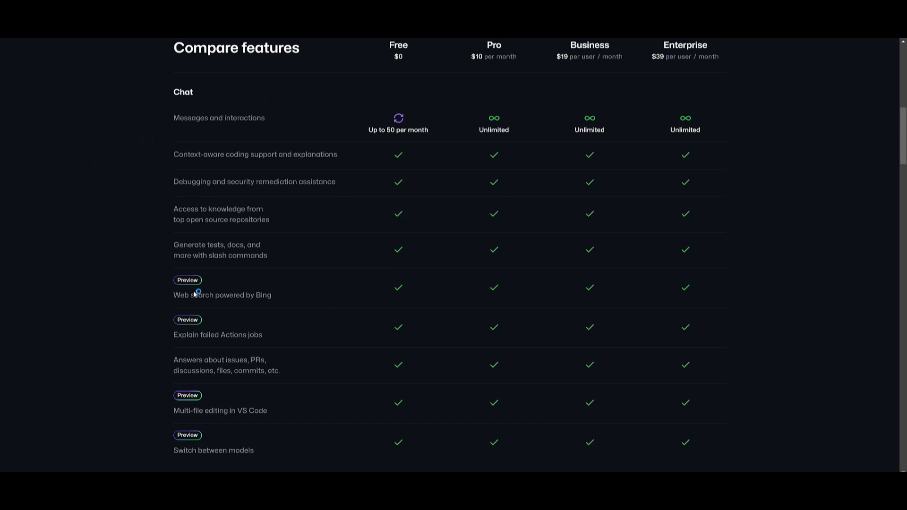
scroll("down", 3)
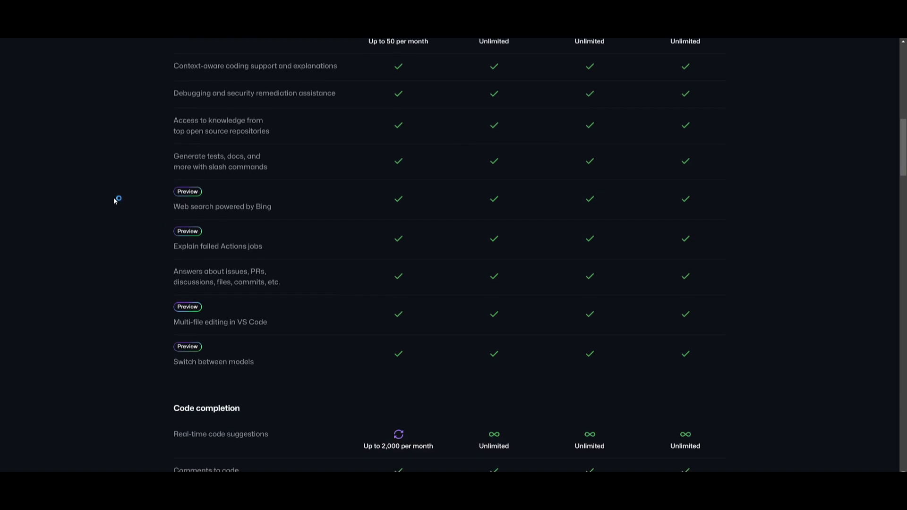
scroll("down", 3)
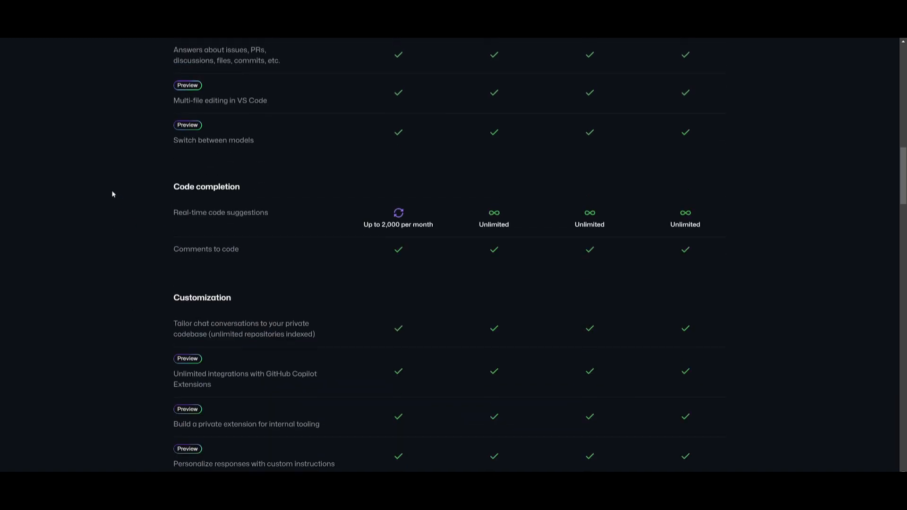
scroll("down", 3)
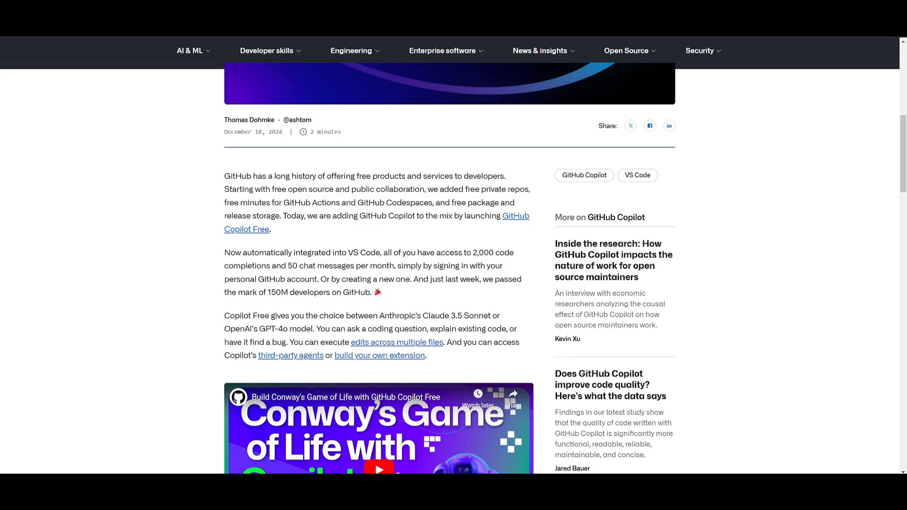
mouse_move(255, 304)
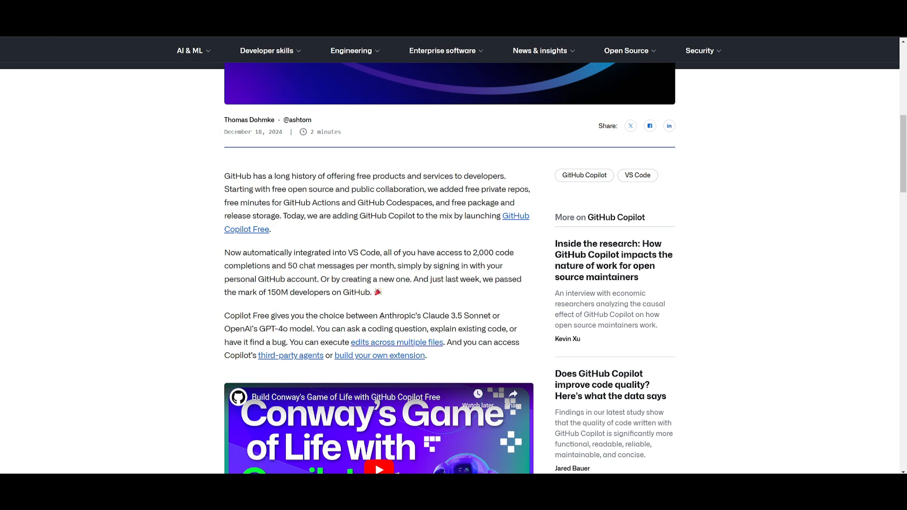
Step: Highlight "OpenAI's GPT-4o model." in the blog post and continue to Copilot chat
left_click_drag(380, 316, 490, 316)
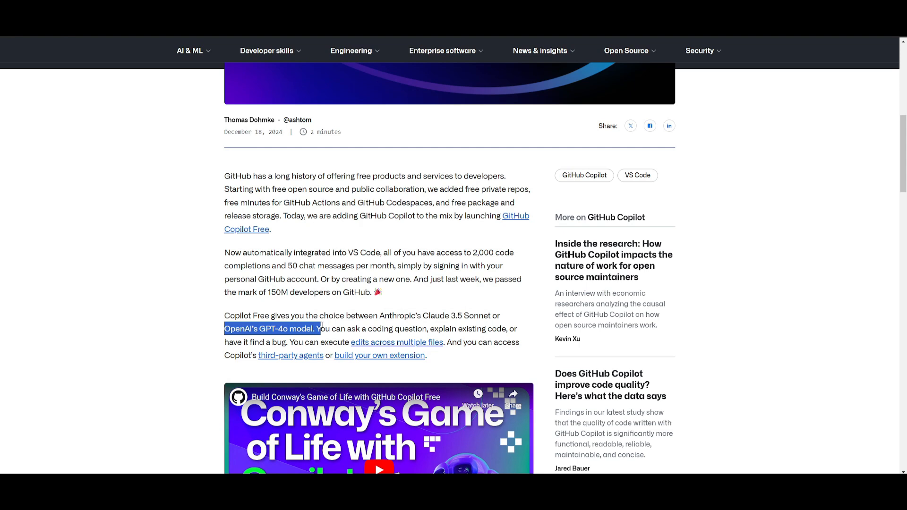
left_click(281, 331)
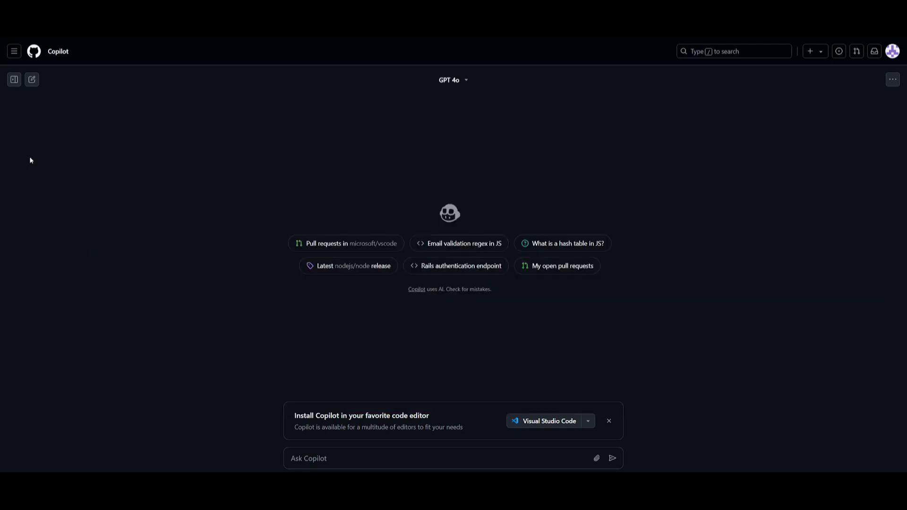
mouse_move(249, 202)
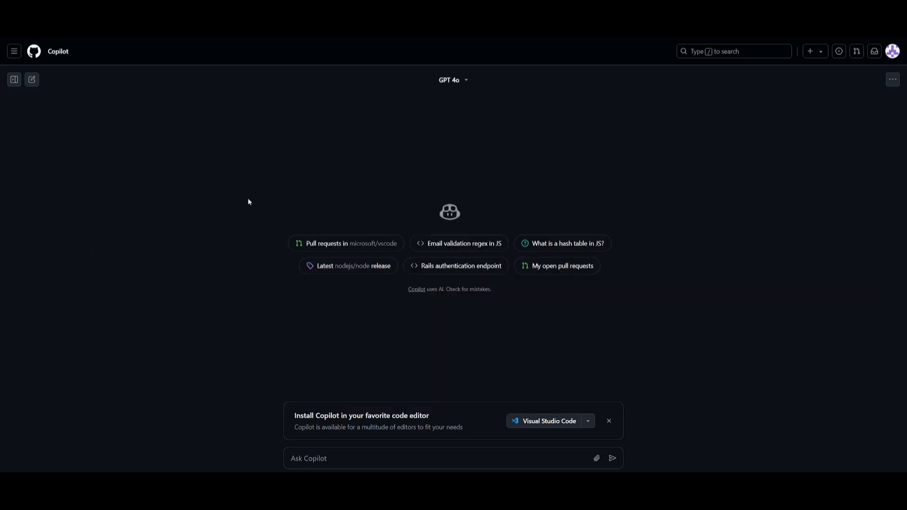
mouse_move(218, 132)
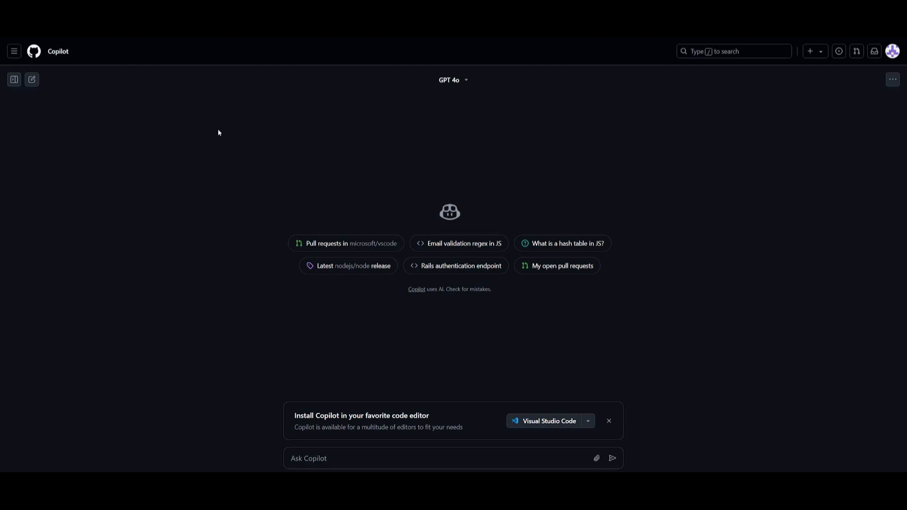
mouse_move(519, 177)
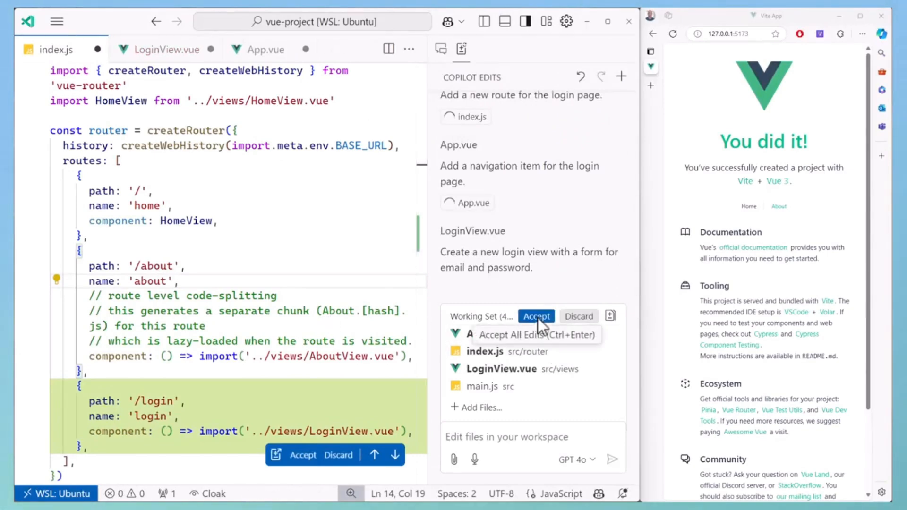
Step: Accept Copilot's login route and page edits, view the new Login page and end the edit session
left_click(536, 316)
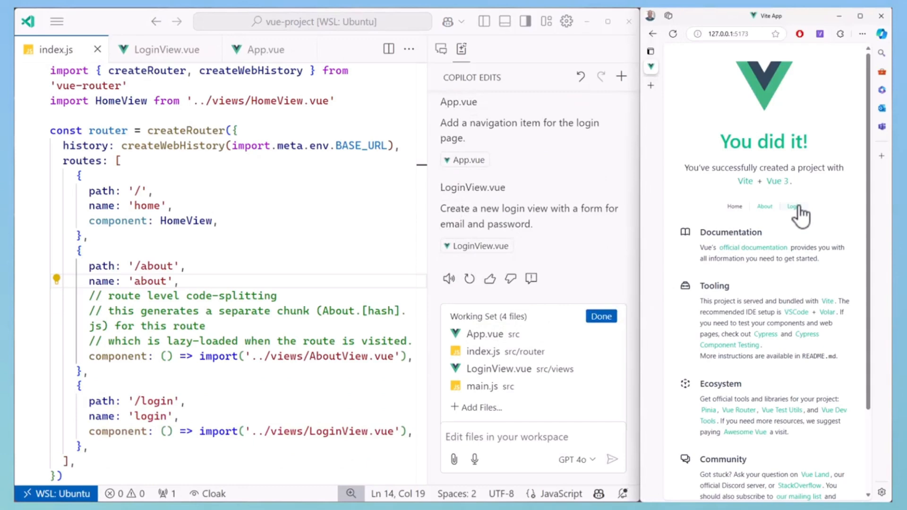
left_click(797, 207)
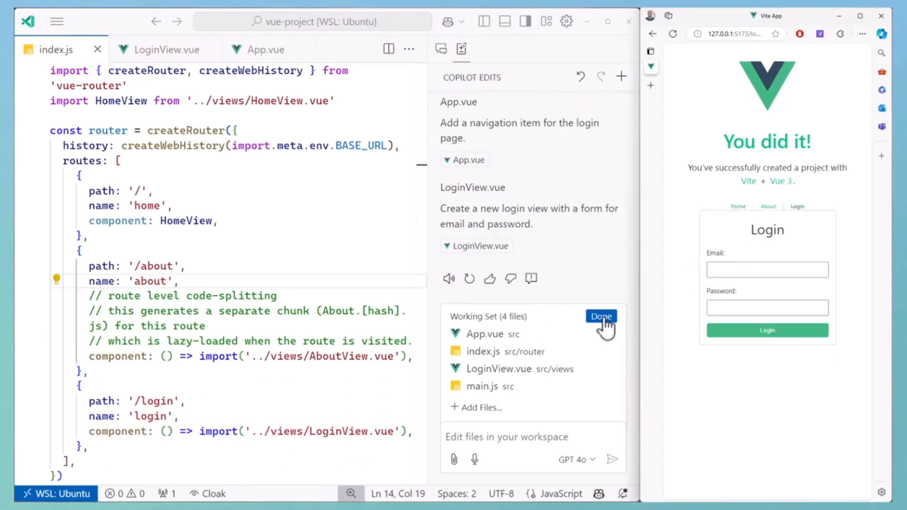
left_click(602, 317)
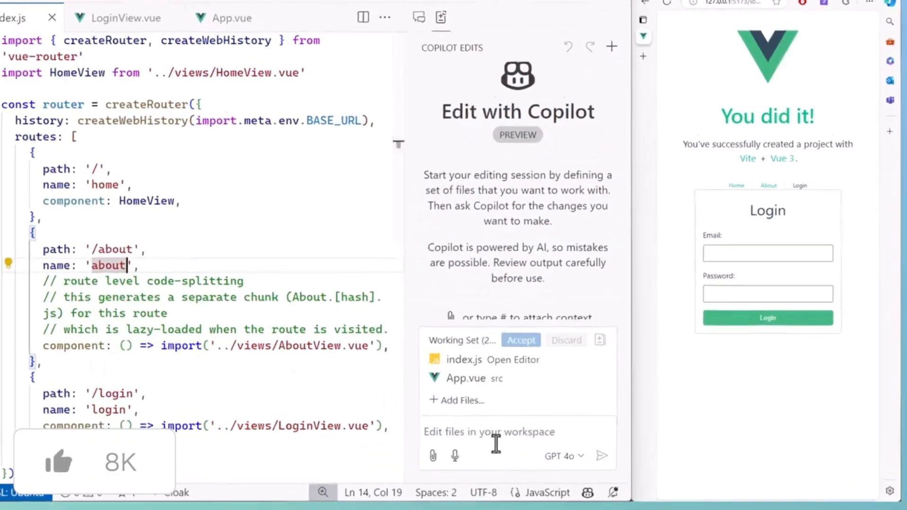
left_click(602, 456)
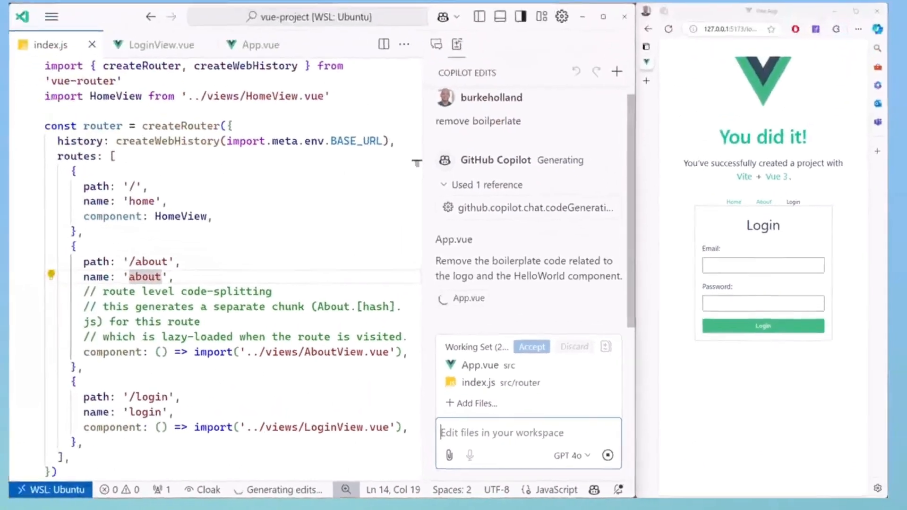
Step: Ask Copilot chat 'where is login handled' and send the question
left_click(530, 347)
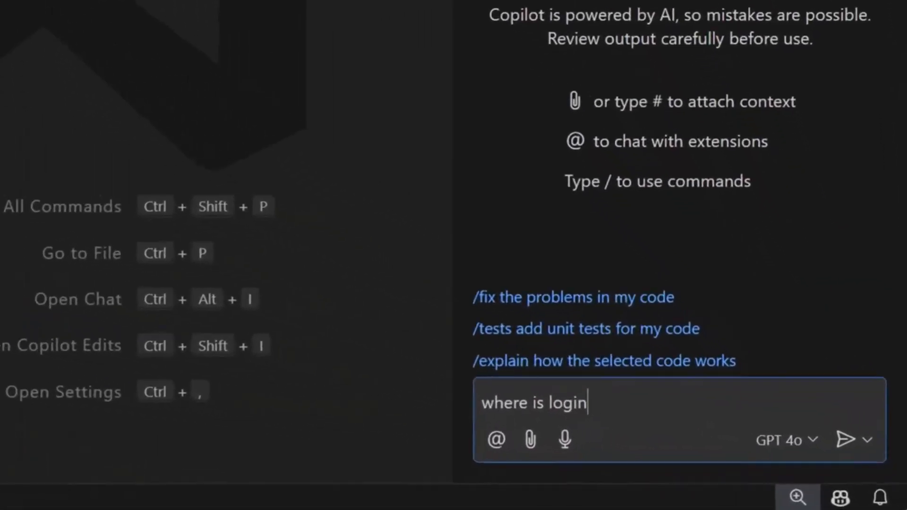
type("handled")
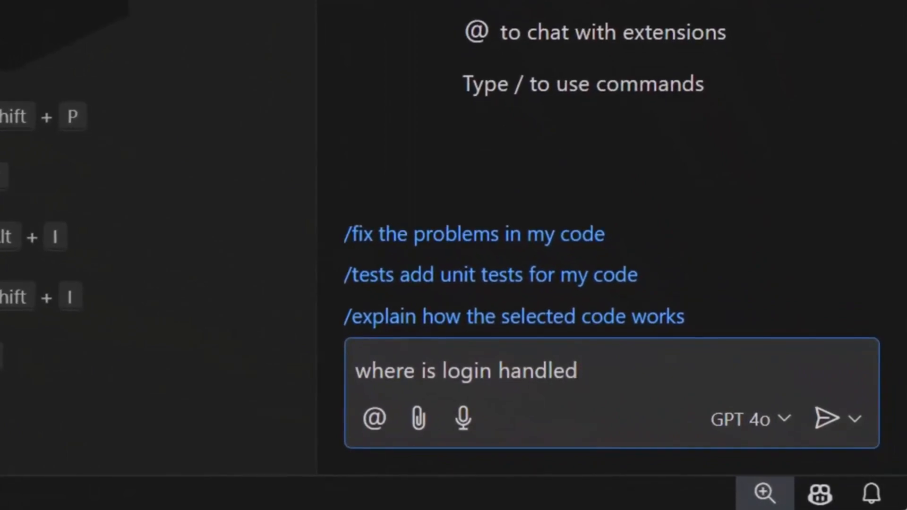
left_click(826, 419)
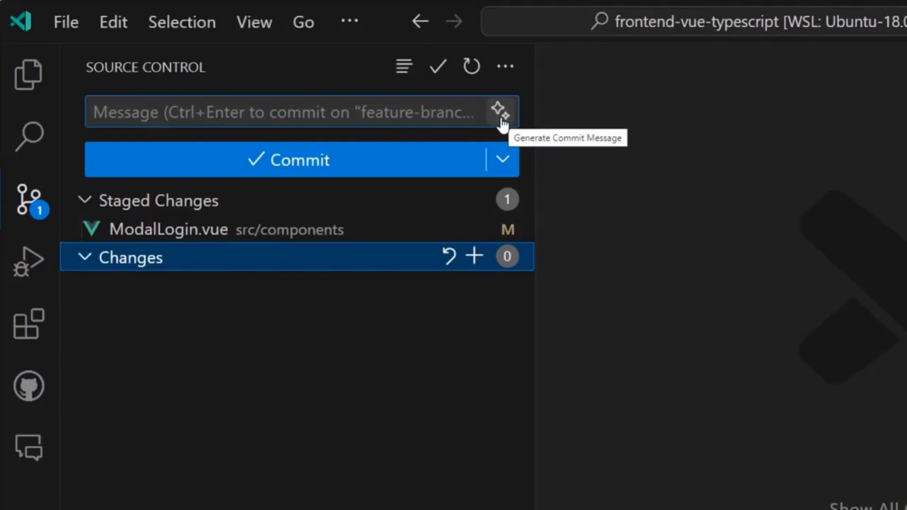
Step: Generate the commit message 'Added Facebook login button and updated styles for login buttons'
left_click(499, 111)
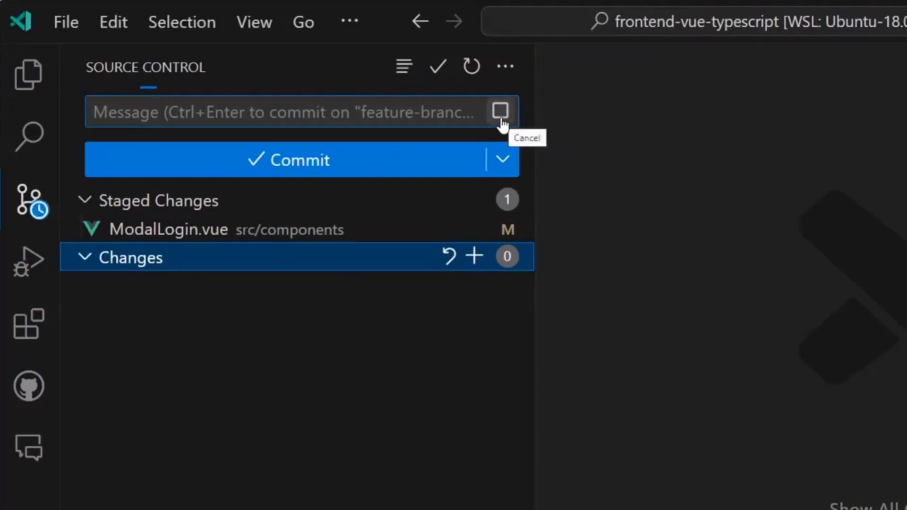
type("Added Facebook login button and updated styles for login buttons")
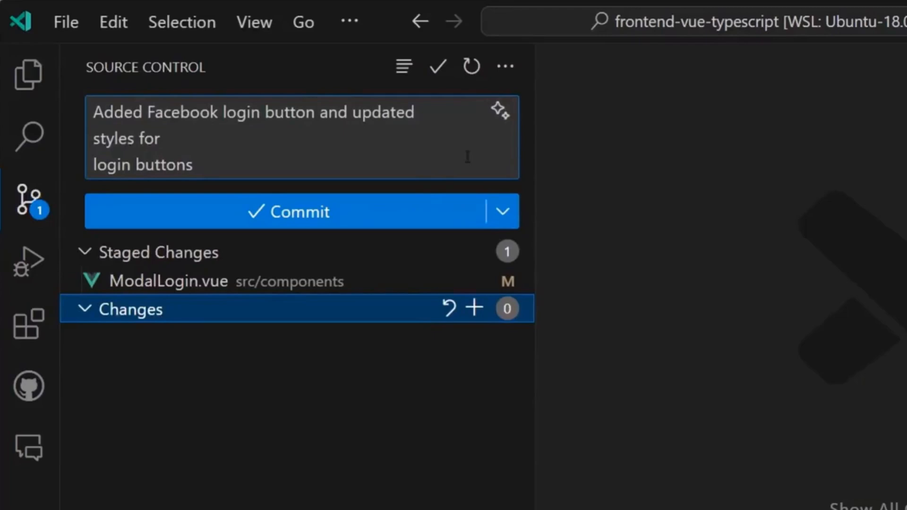
mouse_move(378, 219)
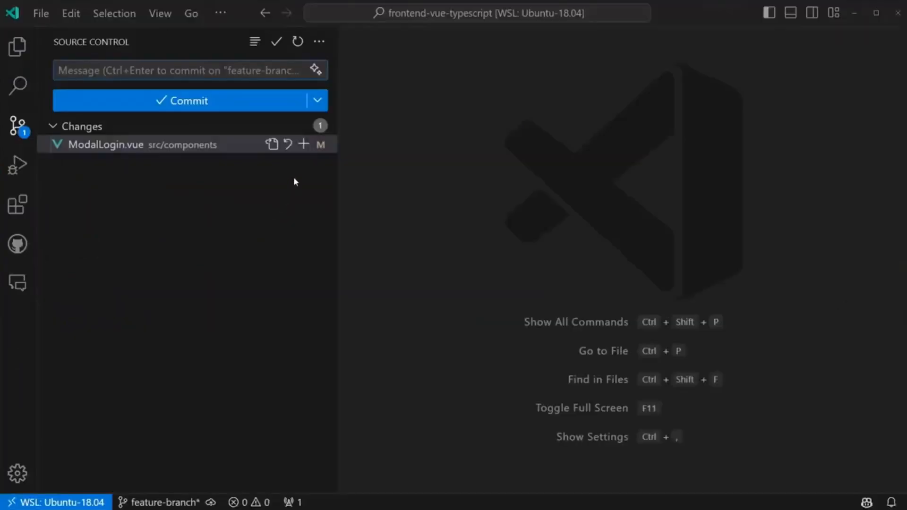
left_click(302, 144)
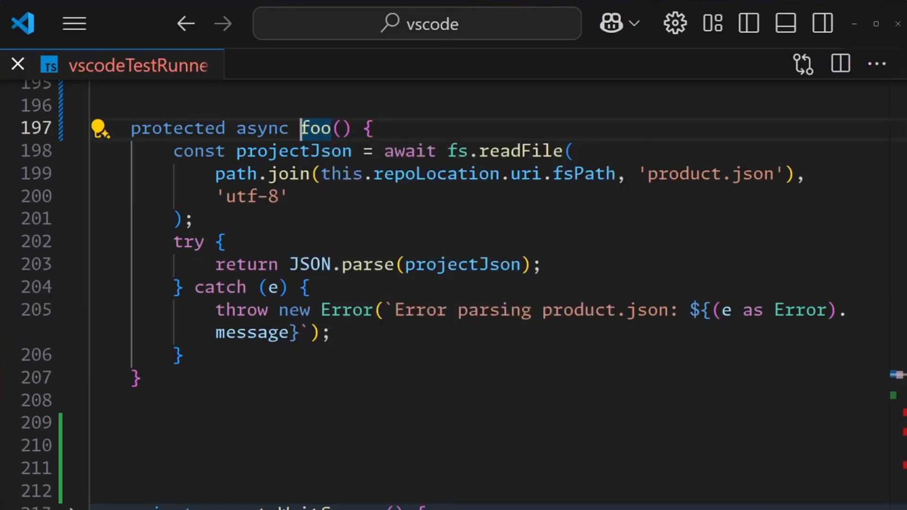
Step: Request Copilot rename suggestions for the placeholder function foo via F2
key("F2")
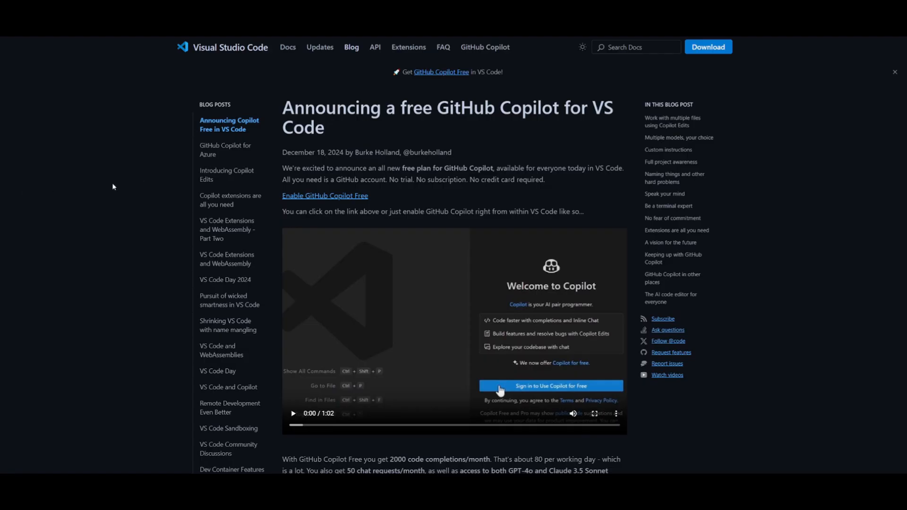
Step: Scroll the free GitHub Copilot announcement post through its feature sections down to the vision section
scroll("down", 3)
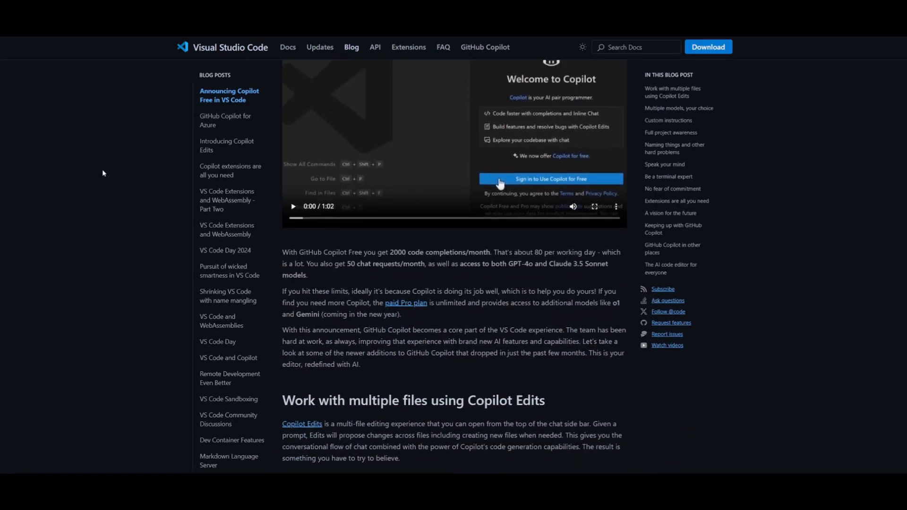
scroll("down", 3)
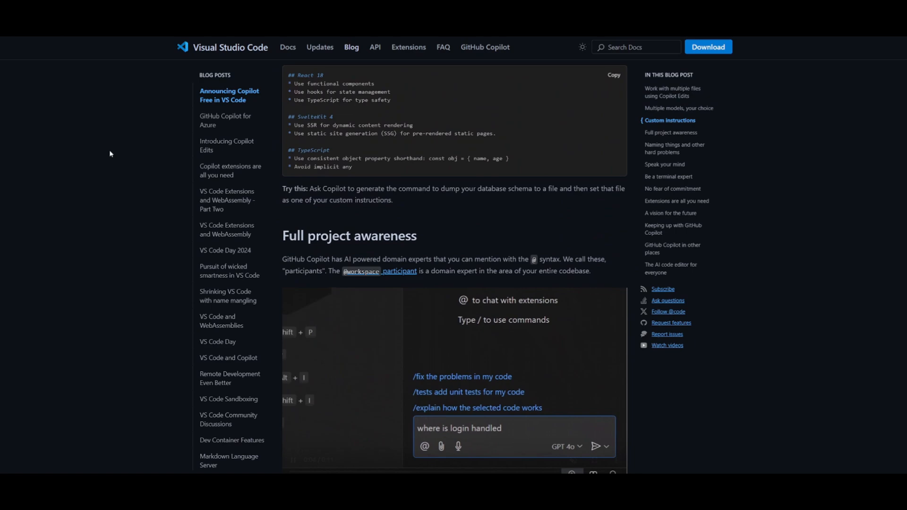
scroll("down", 3)
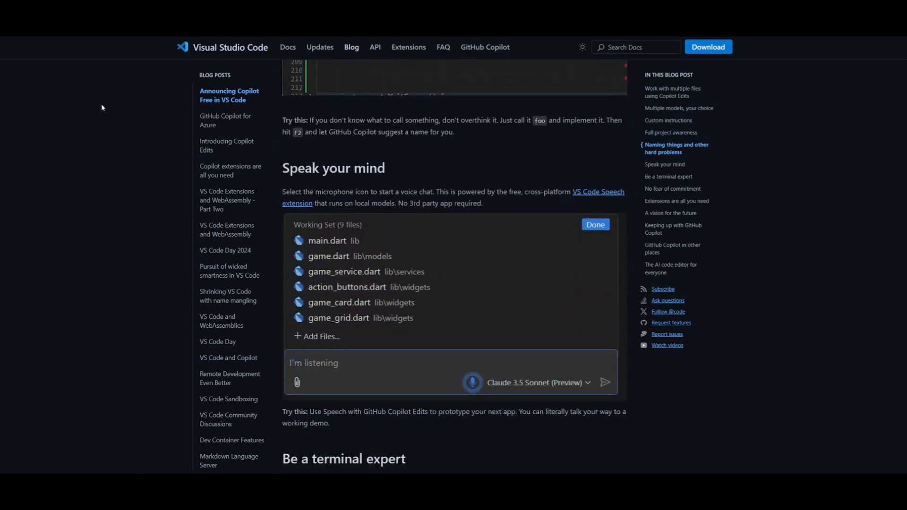
scroll("down", 3)
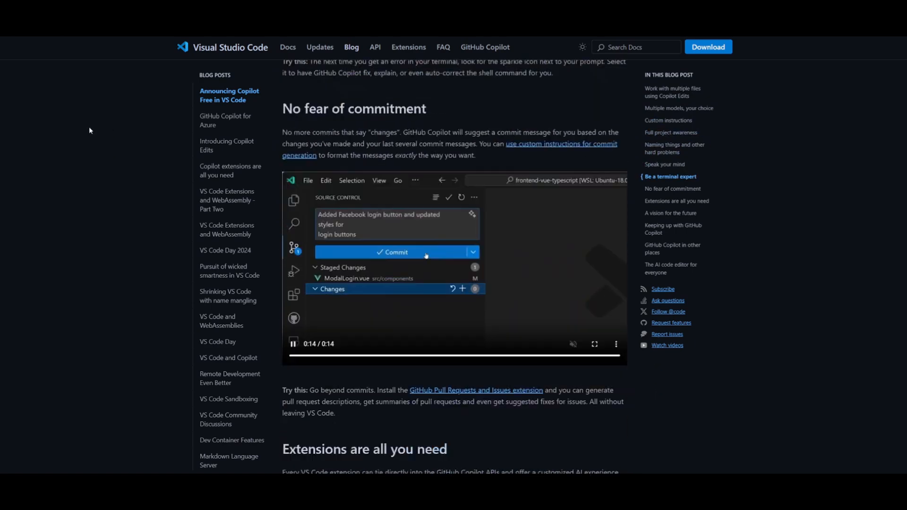
scroll("down", 3)
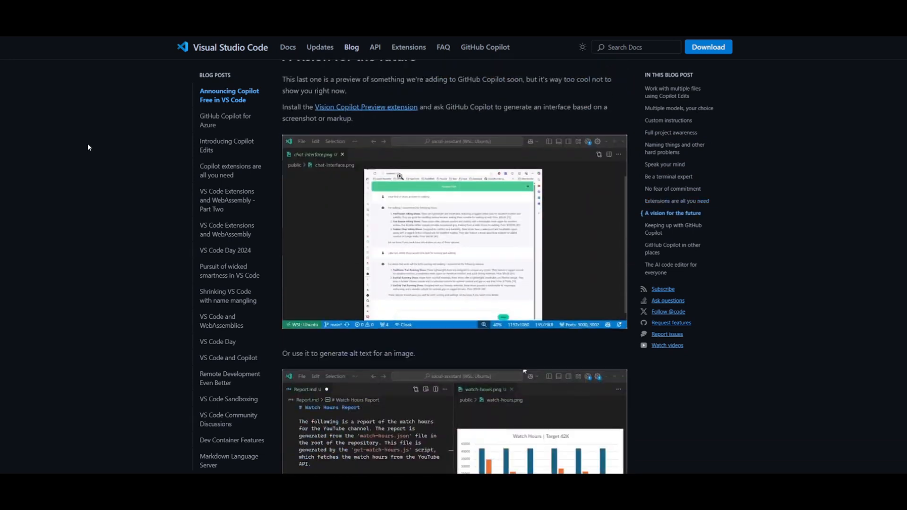
scroll("down", 3)
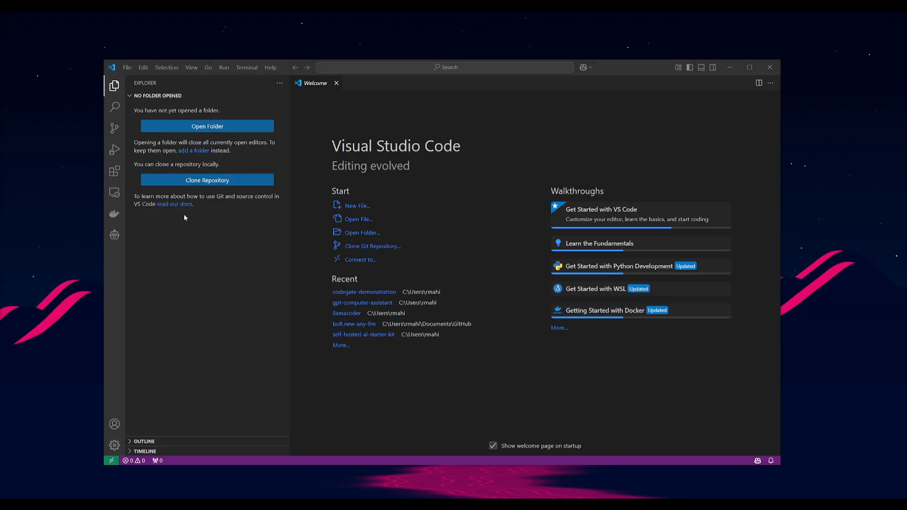
mouse_move(404, 272)
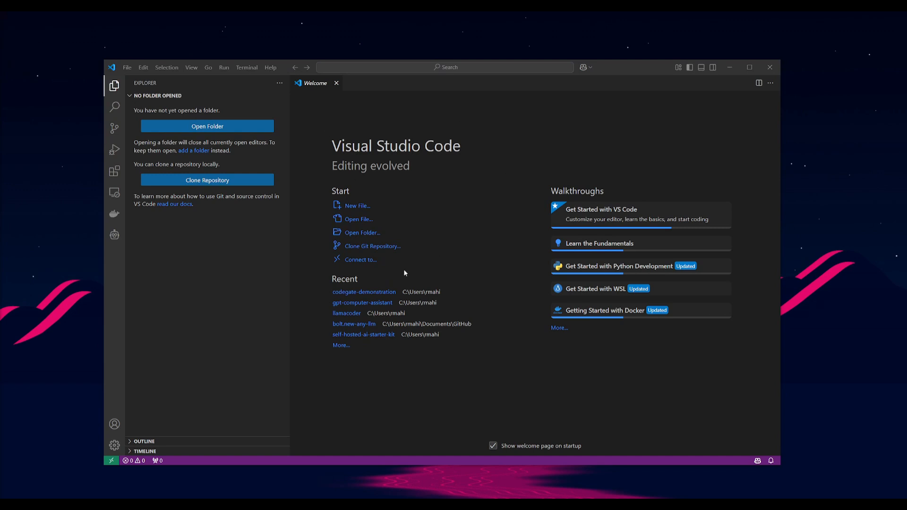
mouse_move(600, 107)
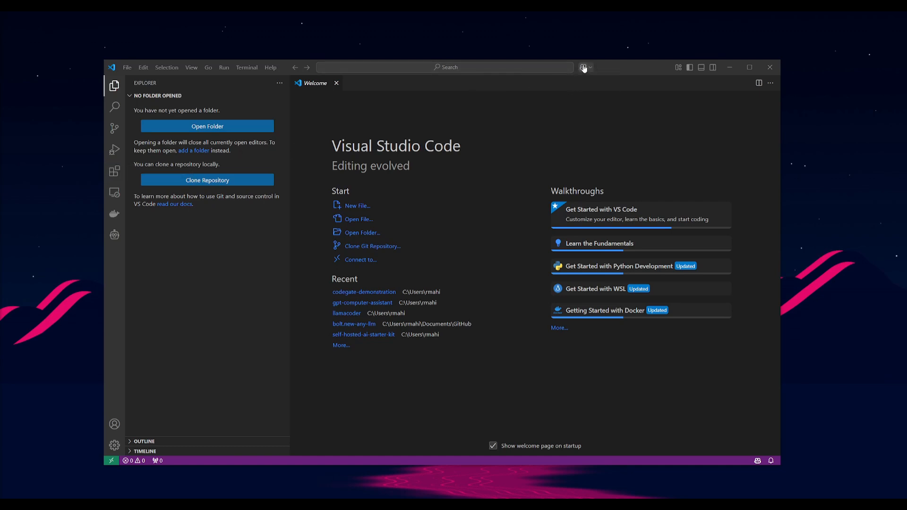
mouse_move(583, 68)
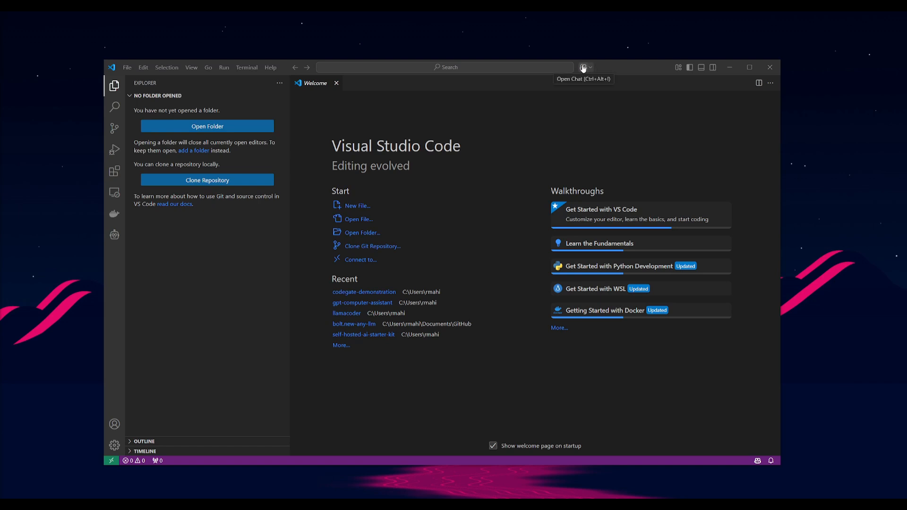
left_click(583, 67)
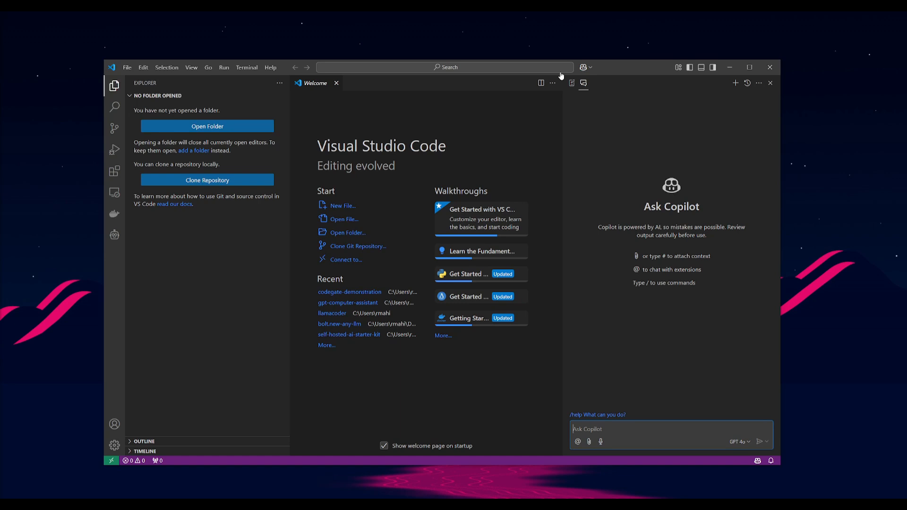
mouse_move(572, 83)
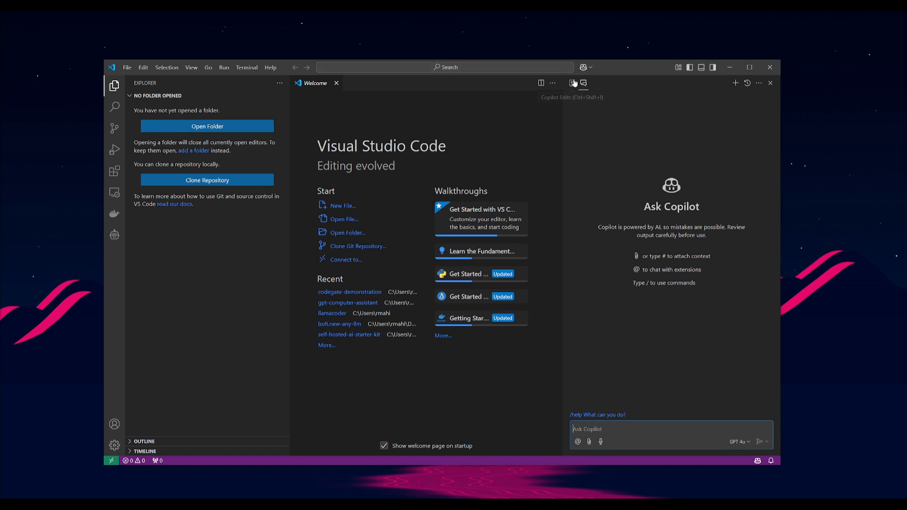
mouse_move(573, 83)
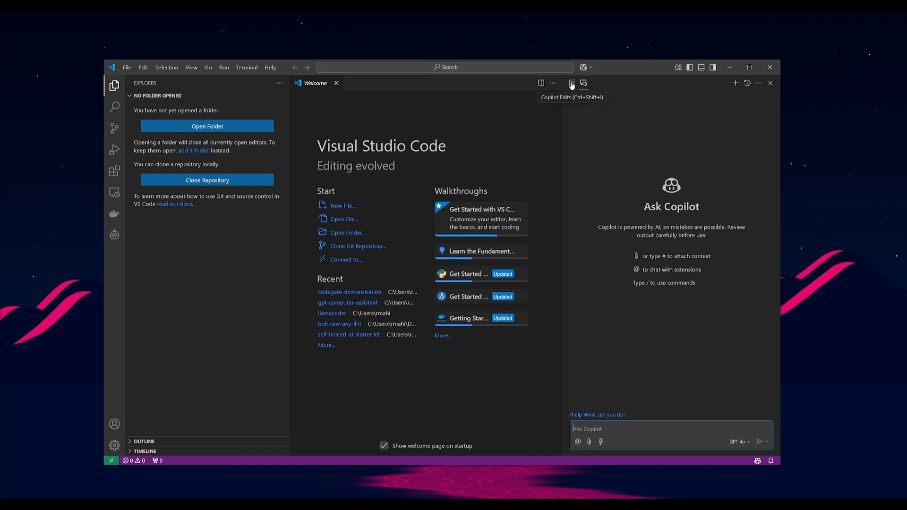
left_click(571, 83)
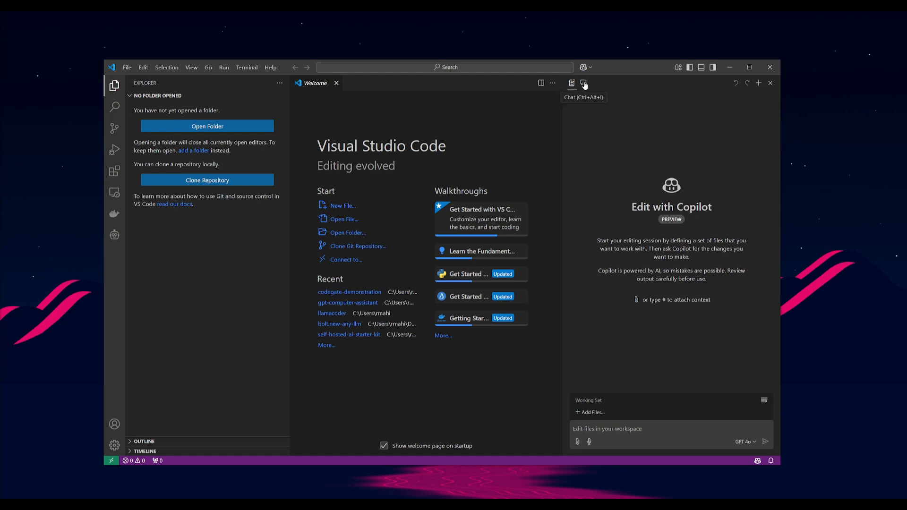
left_click(584, 83)
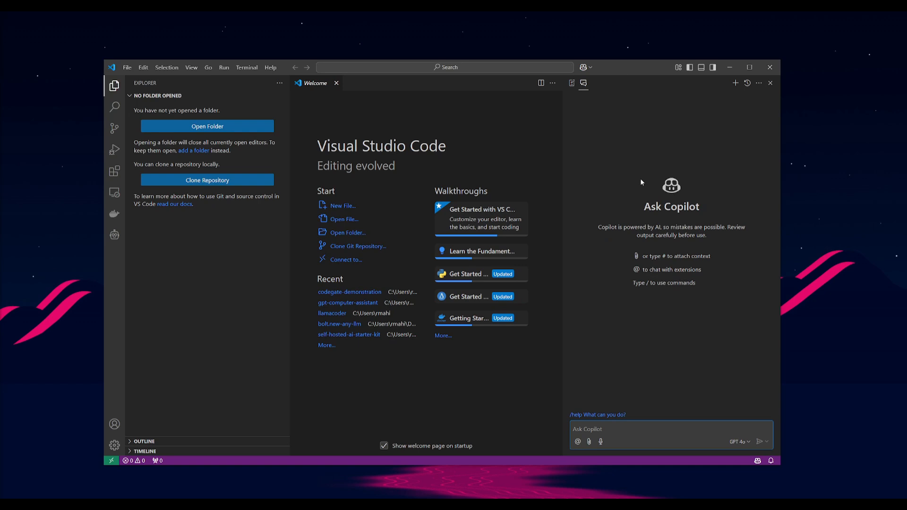
mouse_move(9, 245)
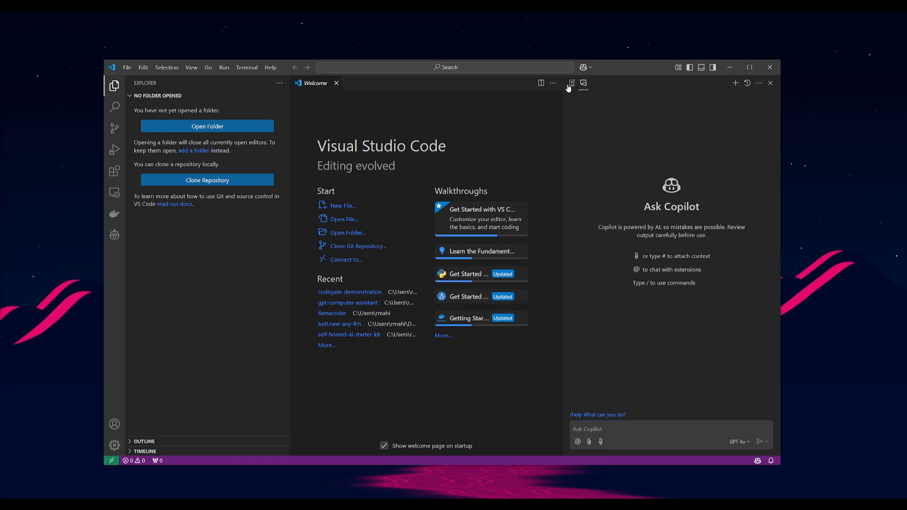
left_click(571, 83)
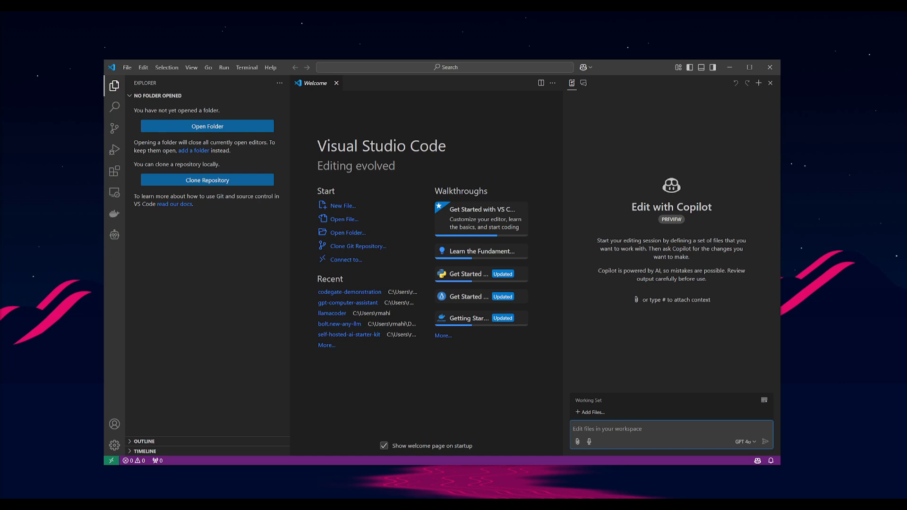
mouse_move(340, 171)
type("please help me on improving this code snippet")
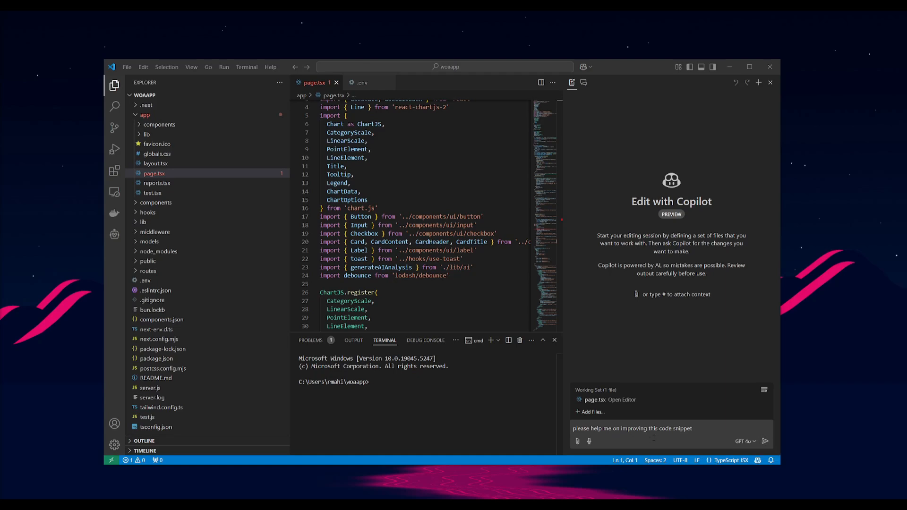
mouse_move(764, 442)
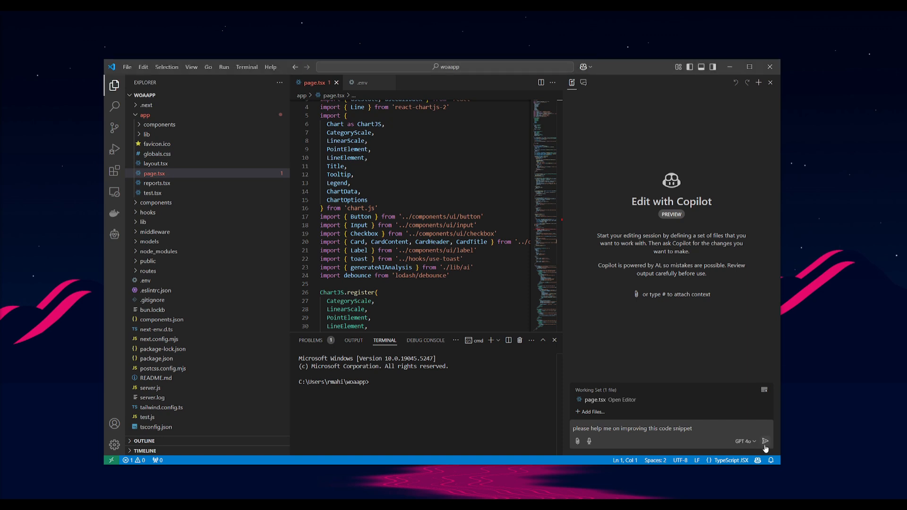
Step: Send 'please help me on improving this code snippet' and let Copilot refactor page.tsx into custom hooks
left_click(764, 441)
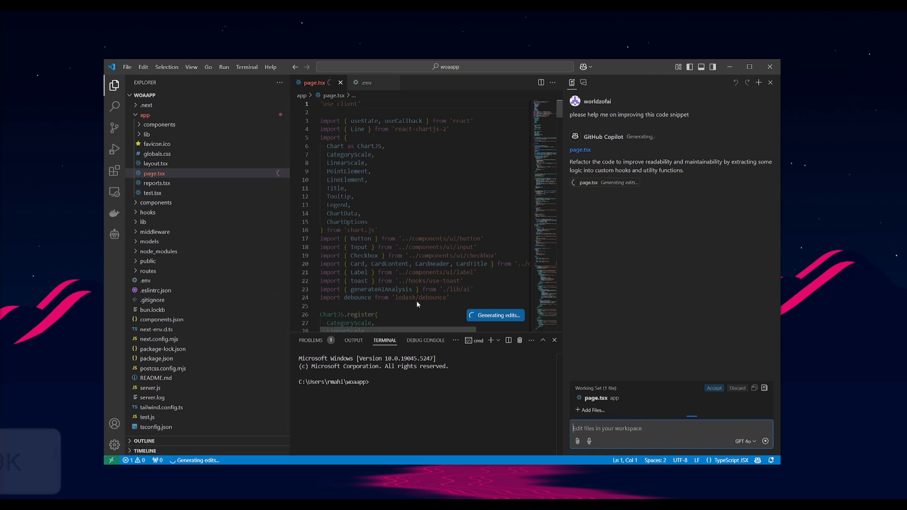
mouse_move(486, 323)
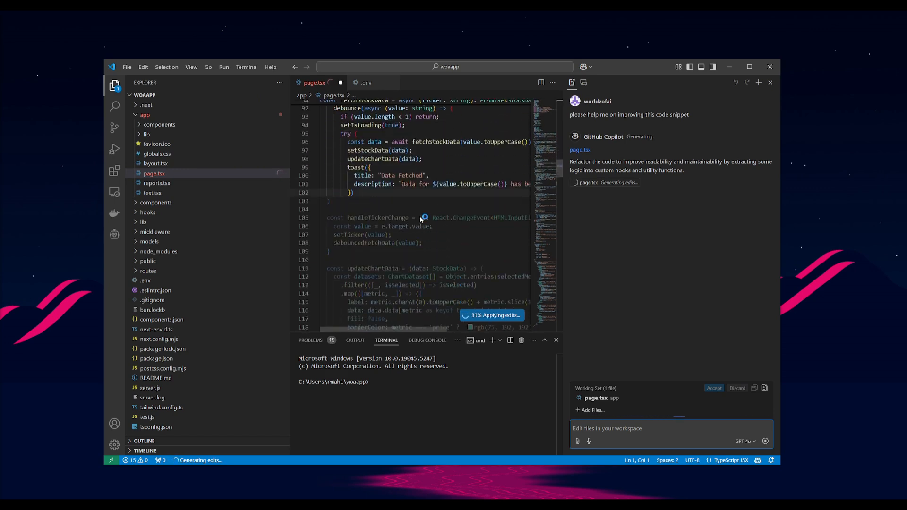
scroll("down", 3)
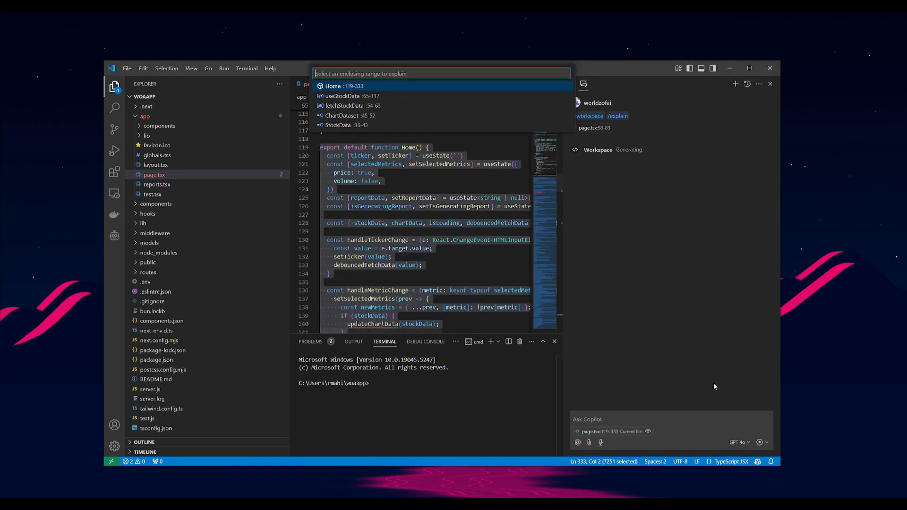
mouse_move(651, 316)
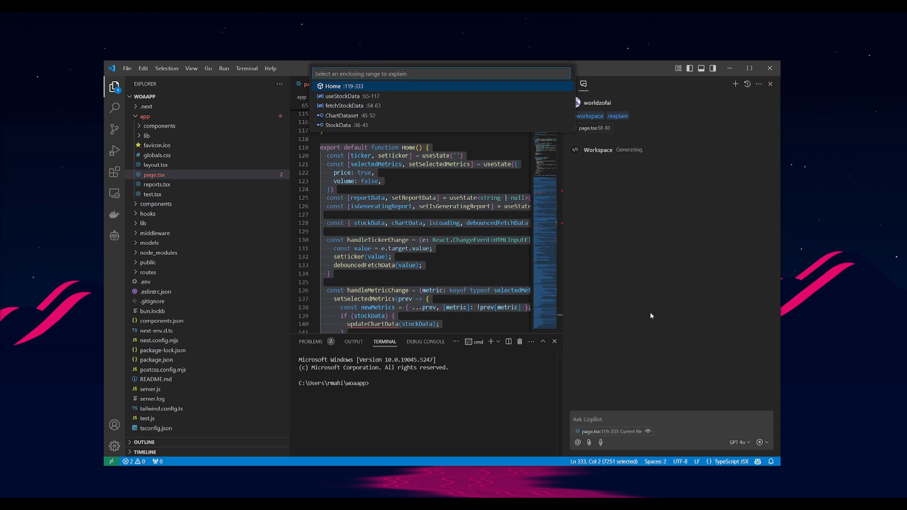
mouse_move(617, 176)
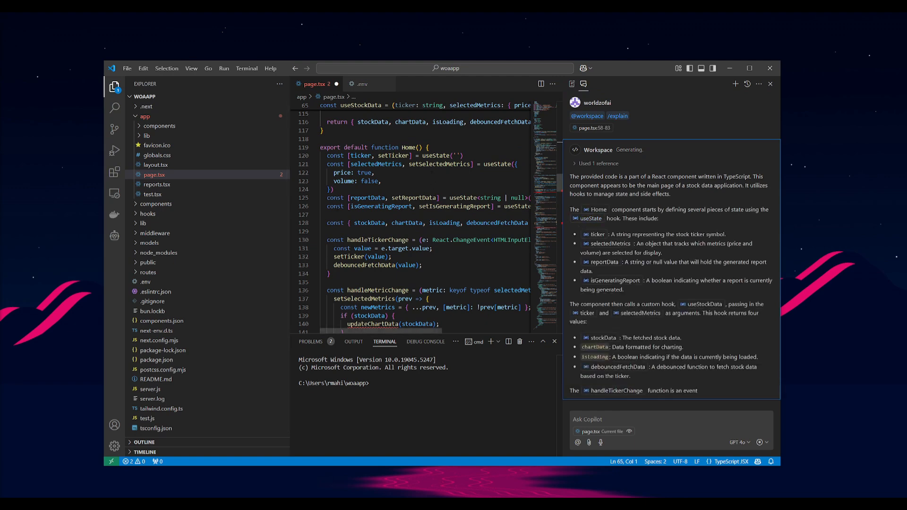
Step: Read through Copilot's explanation of the Home component's state and data fetching, then start a new edit session
scroll("down", 3)
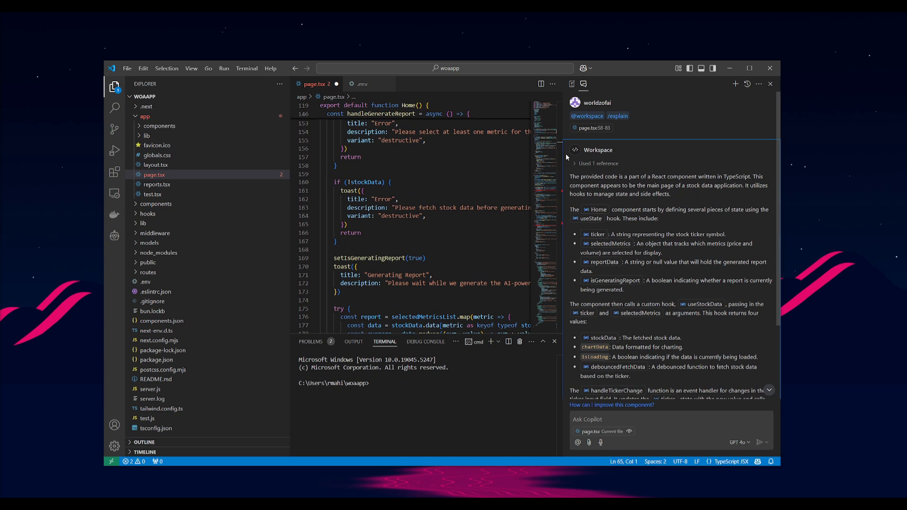
scroll("down", 3)
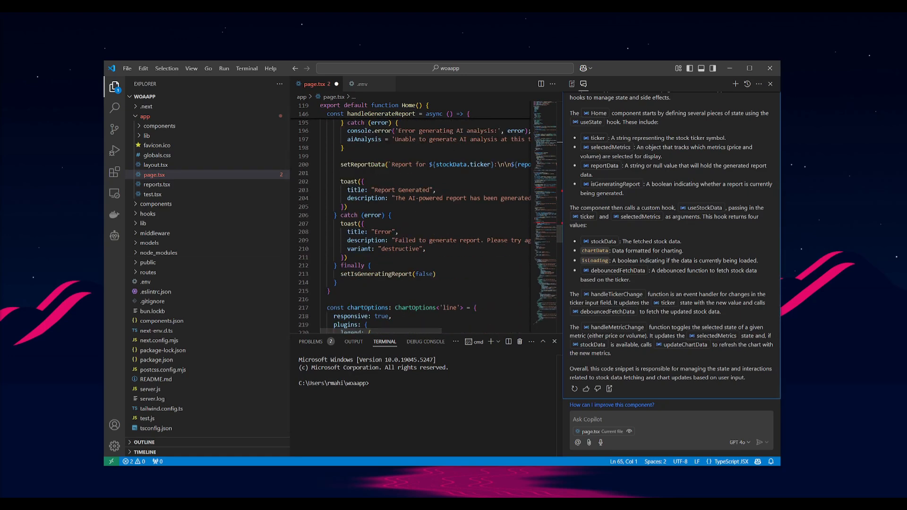
left_click(744, 442)
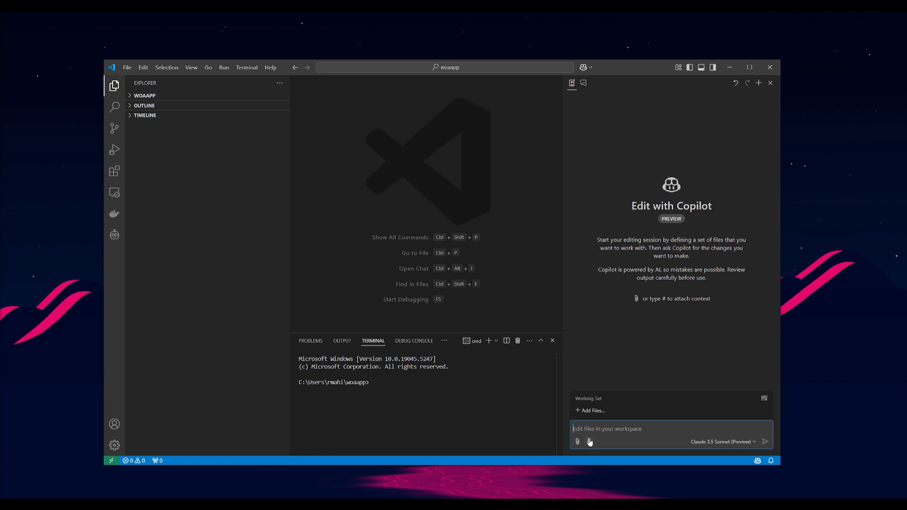
mouse_move(589, 442)
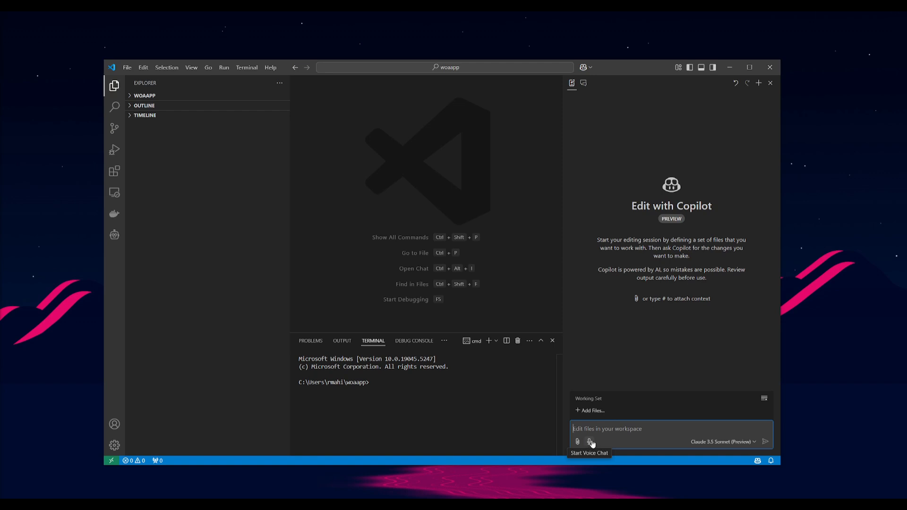
Step: Dictate a request 'for a step tracking application' in Copilot Chat and create the proposed step-tracker workspace
left_click(584, 84)
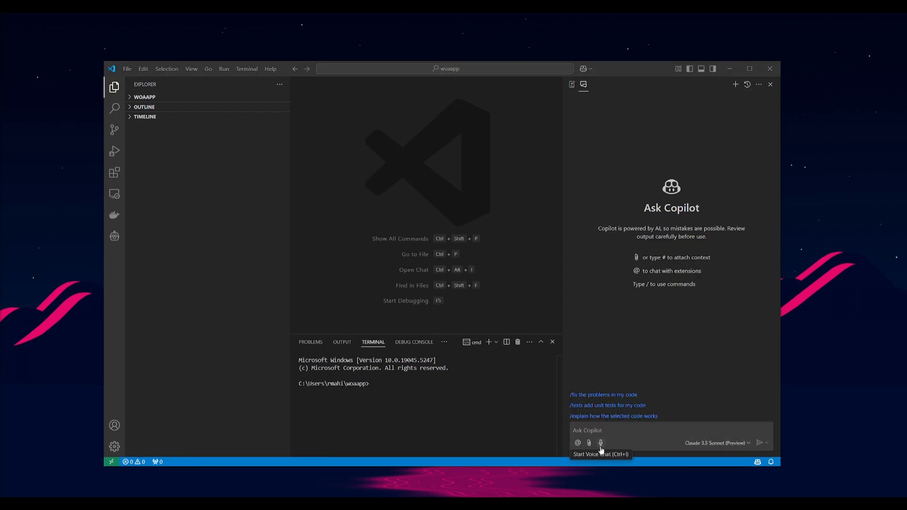
left_click(635, 431)
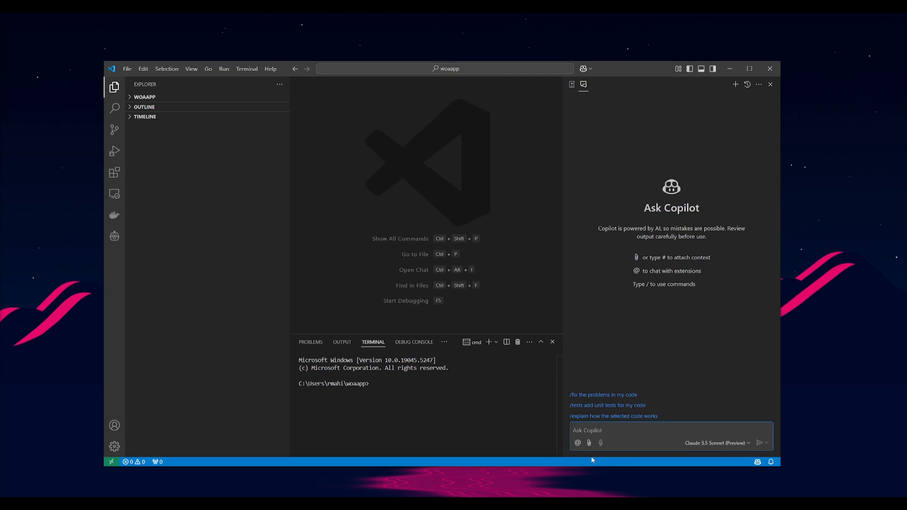
left_click(601, 443)
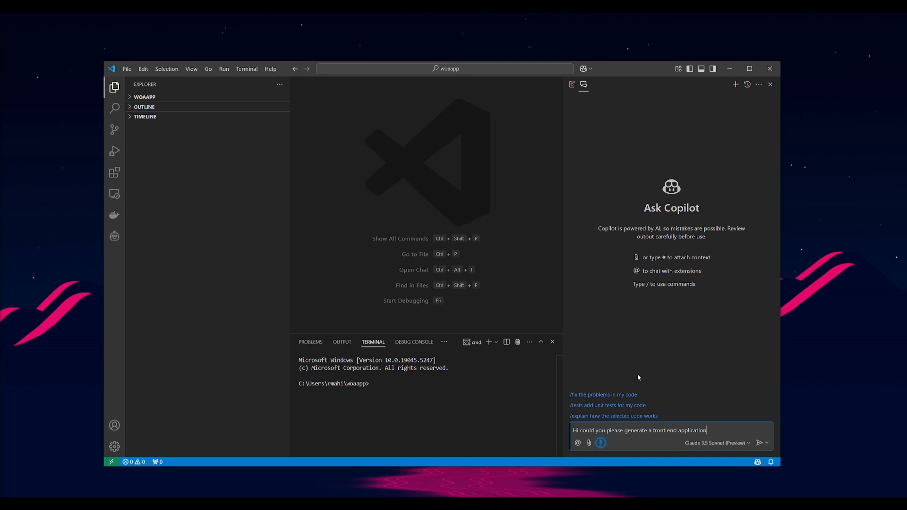
type("for a step tracking")
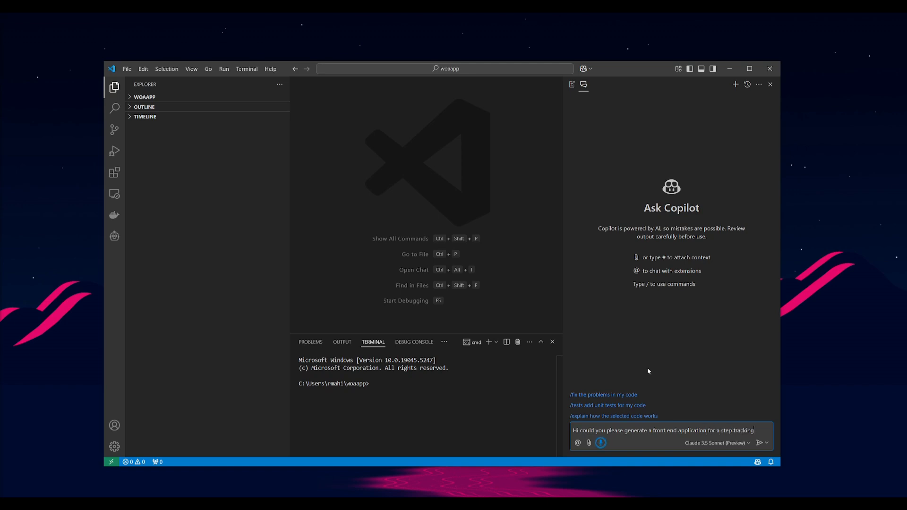
type("application.")
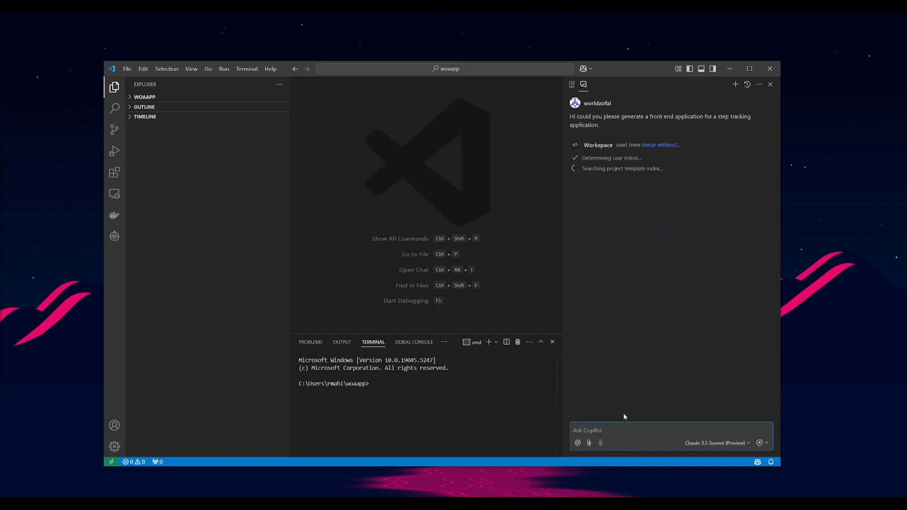
mouse_move(646, 169)
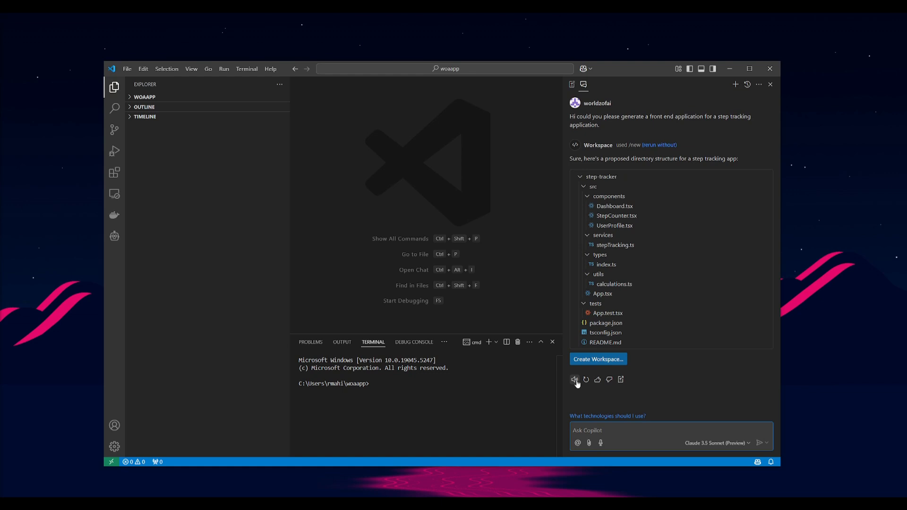
left_click(598, 359)
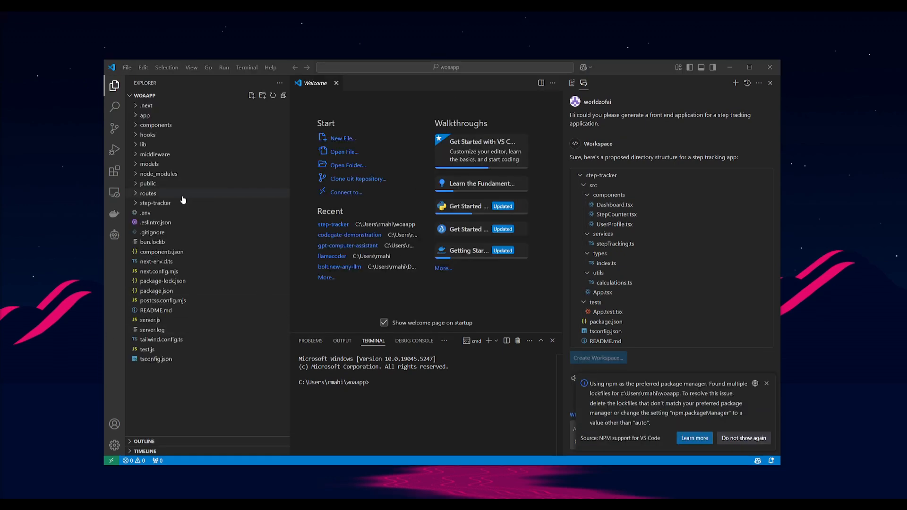
Step: Expand the new step-tracker folder and its src subfolder in the Explorer
left_click(155, 203)
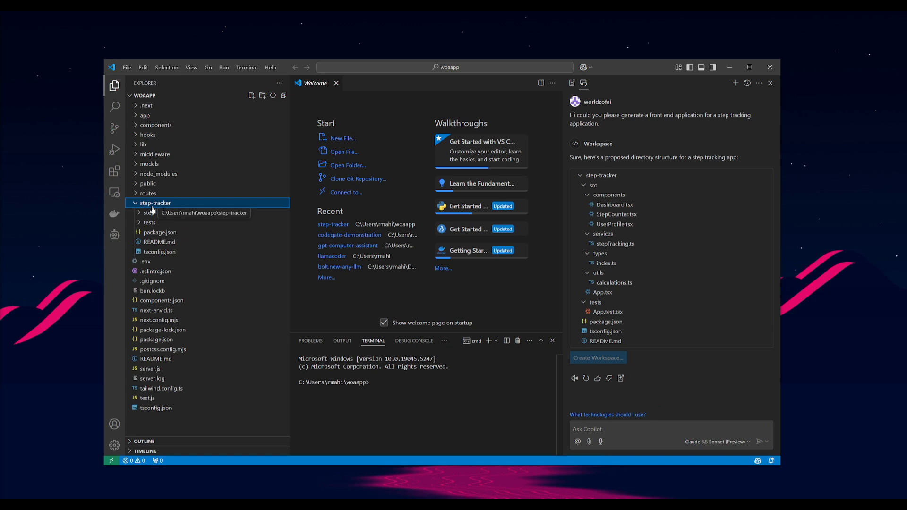
left_click(159, 212)
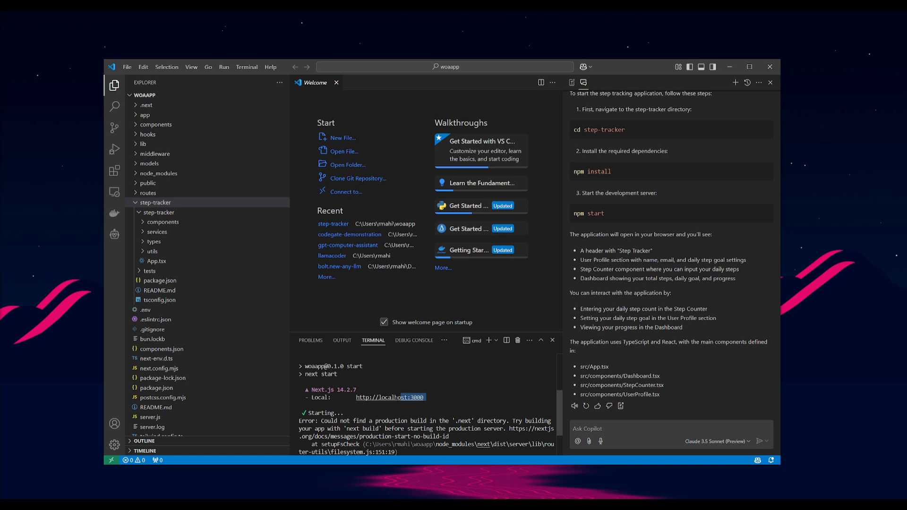
mouse_move(390, 397)
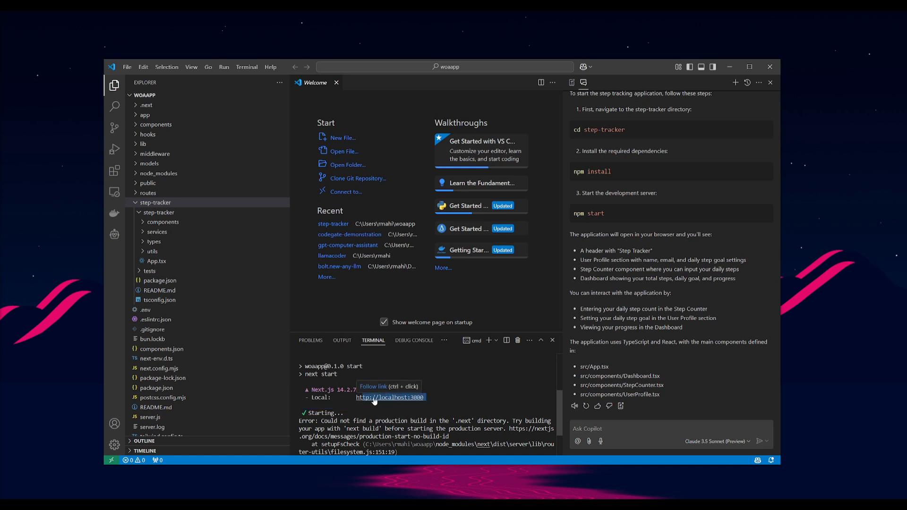
mouse_move(232, 408)
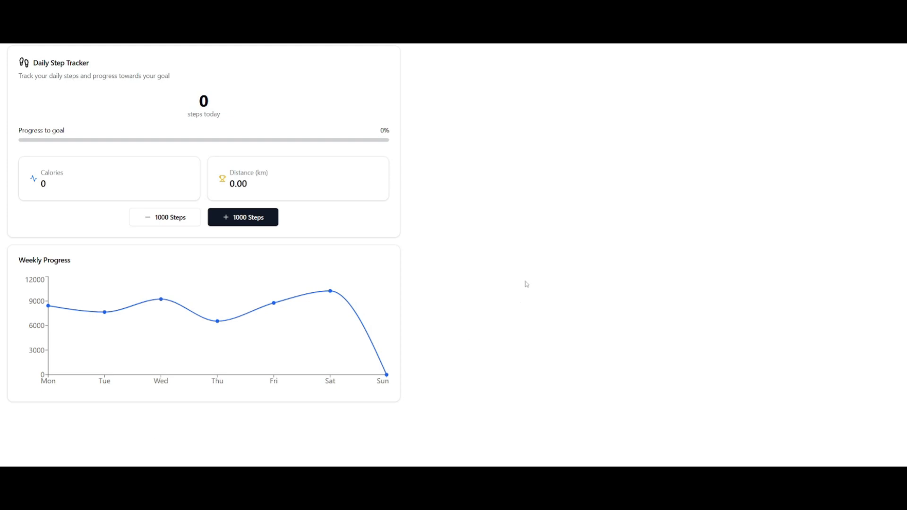
mouse_move(367, 159)
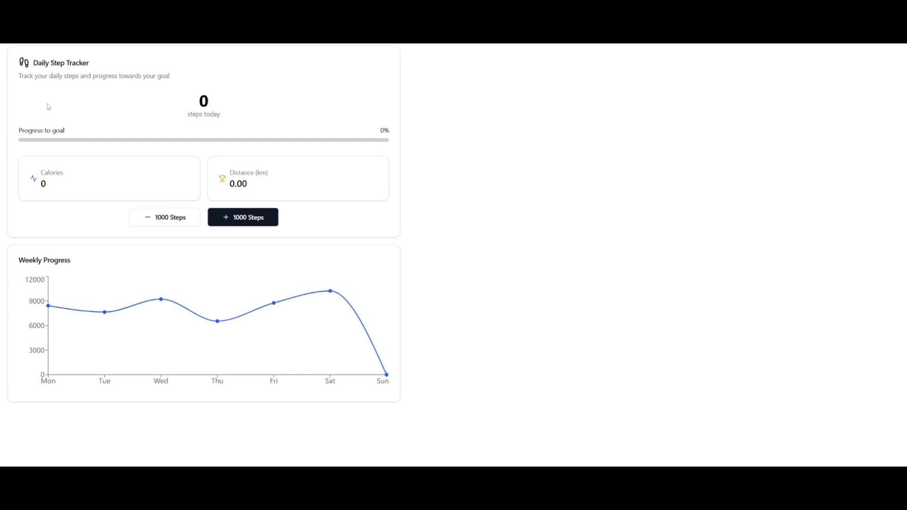
mouse_move(253, 186)
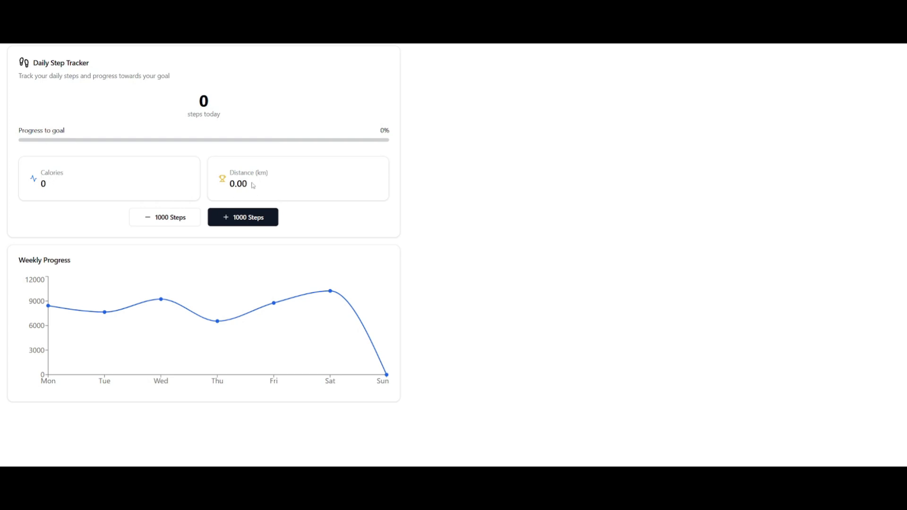
mouse_move(232, 214)
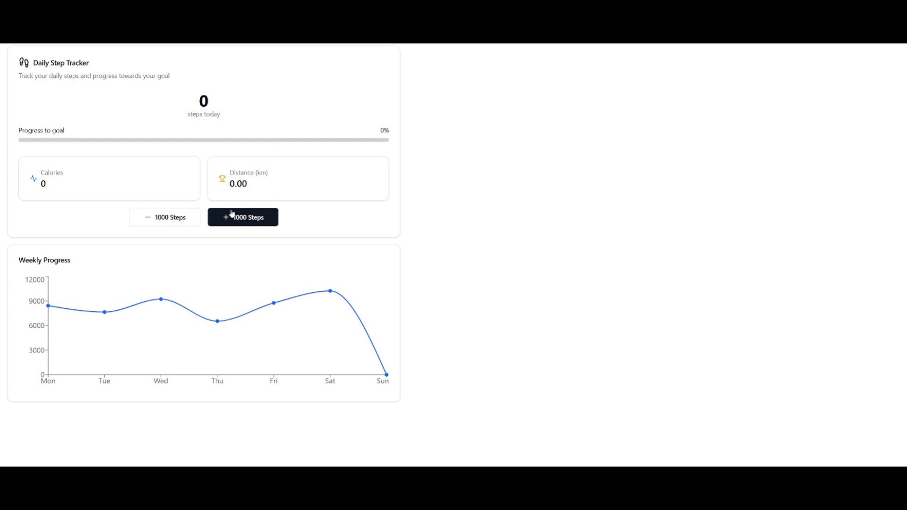
Step: Add 1000 steps twice, bringing today's count to 2,000 at 20% of goal
left_click(243, 217)
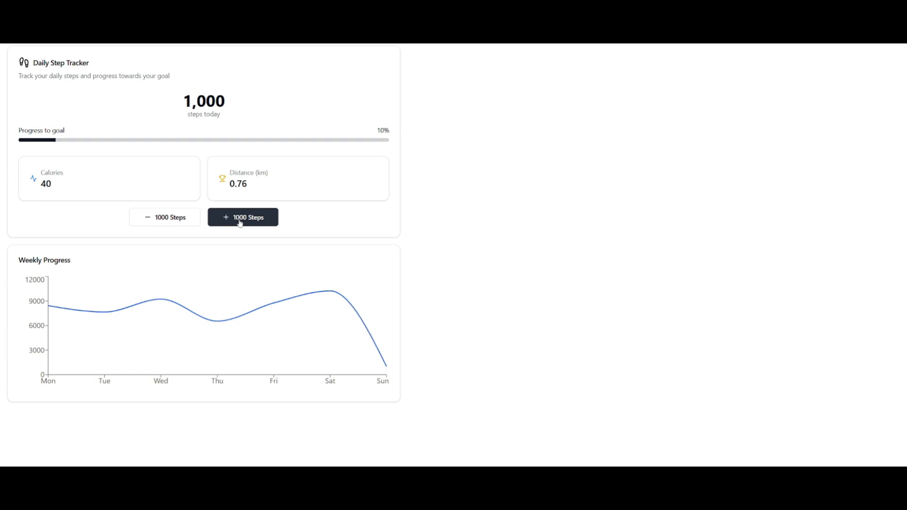
left_click(243, 218)
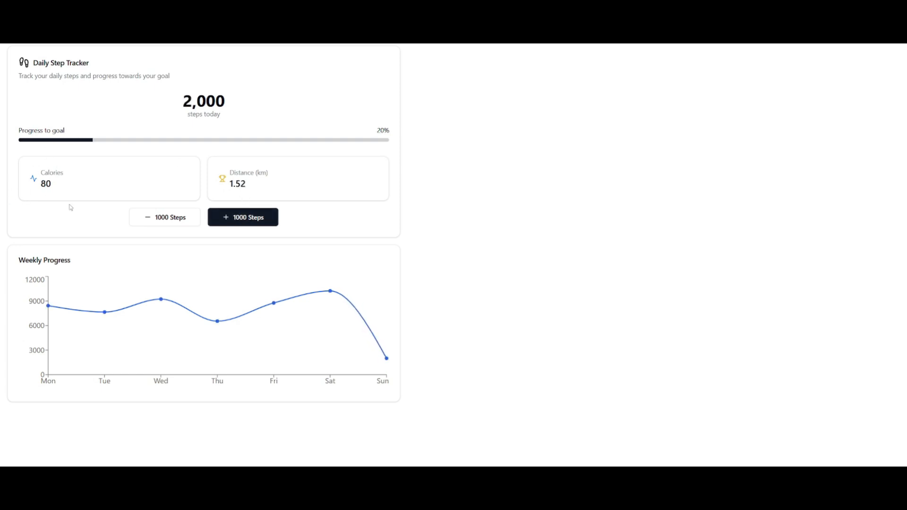
mouse_move(186, 241)
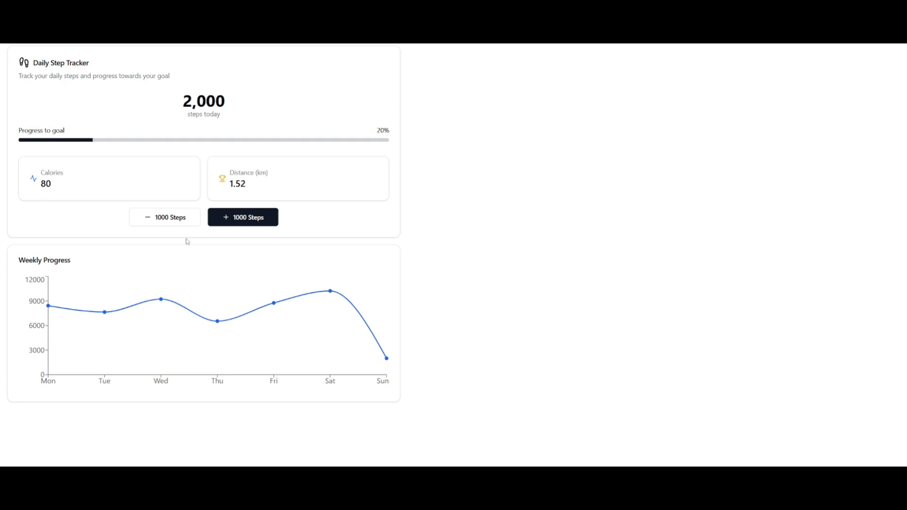
mouse_move(236, 204)
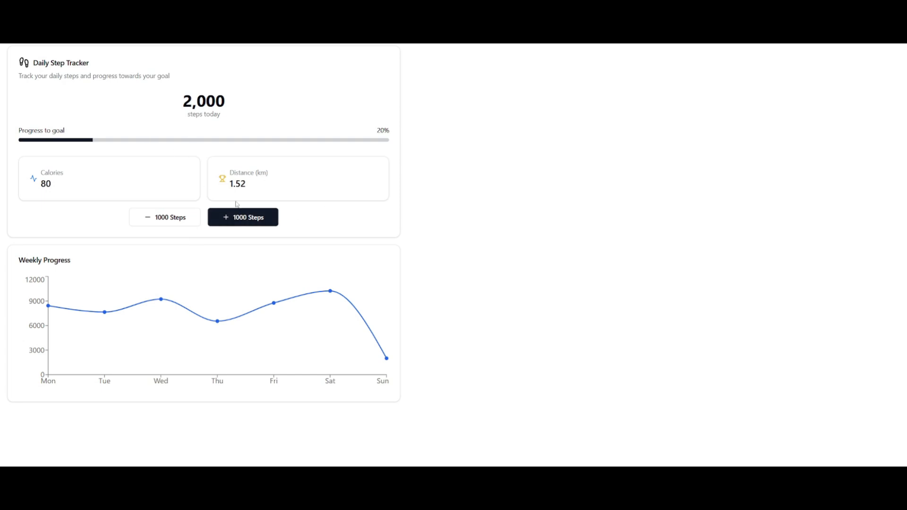
mouse_move(315, 145)
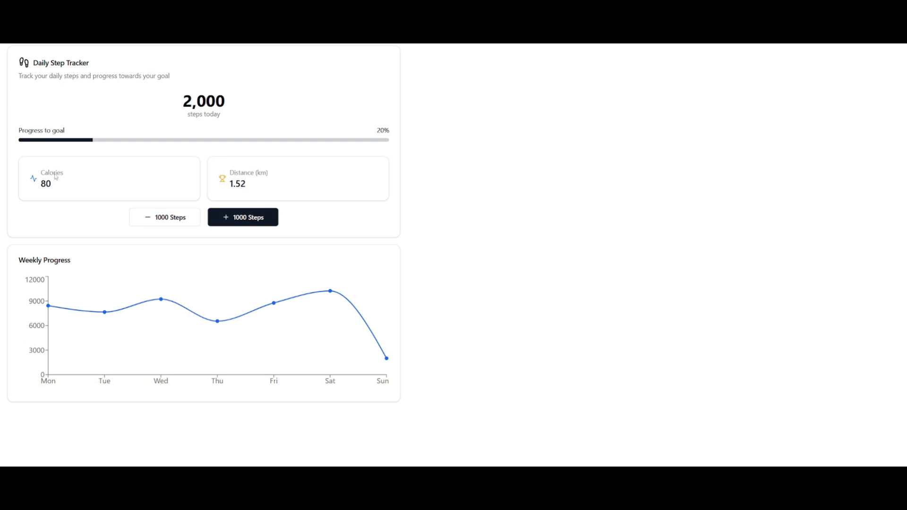
mouse_move(540, 200)
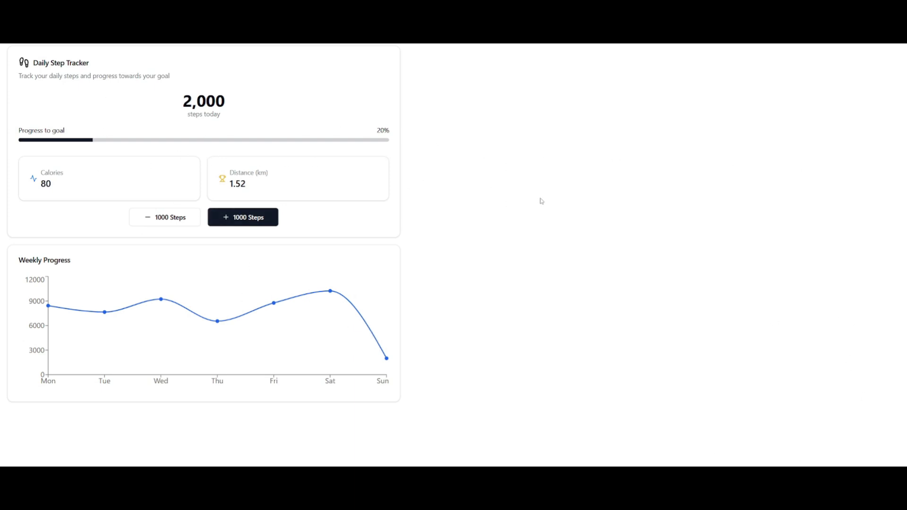
mouse_move(645, 190)
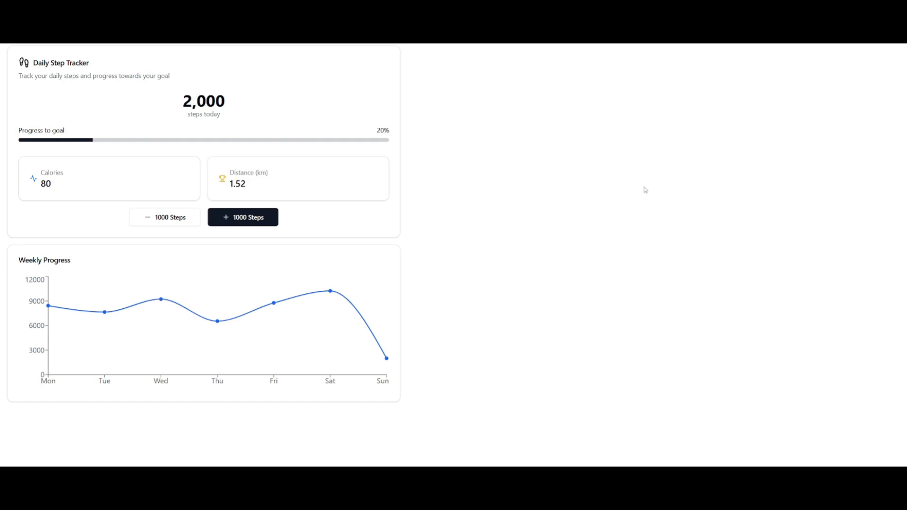
mouse_move(373, 233)
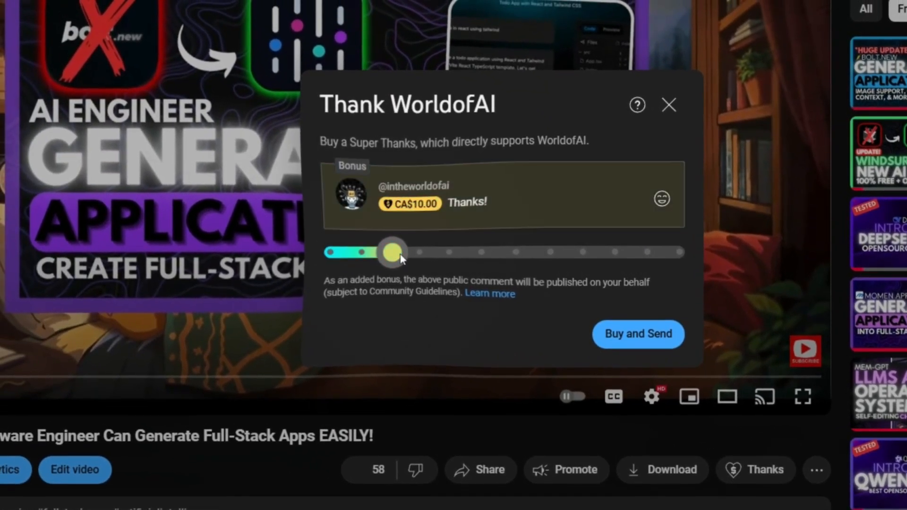
Step: Raise the Super Thanks amount to CA$400 and add a waving hand emoji to the comment
left_click_drag(392, 253, 574, 256)
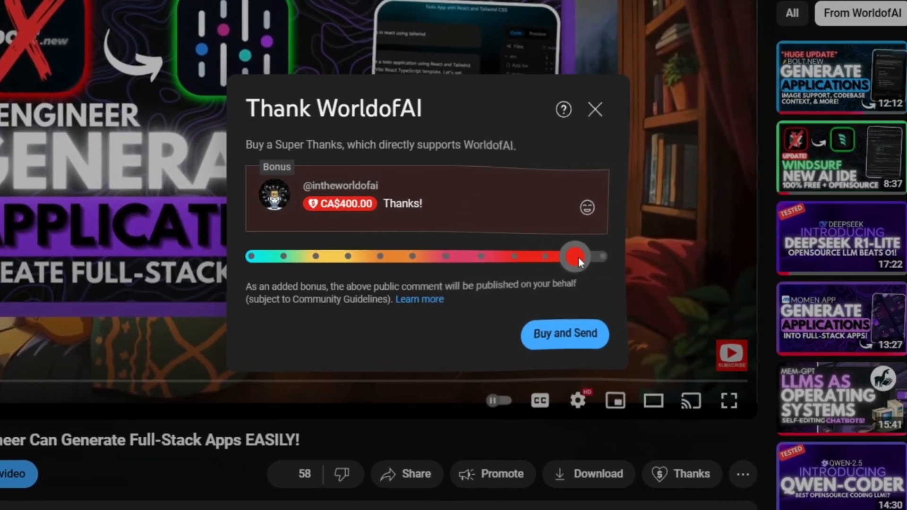
left_click(587, 207)
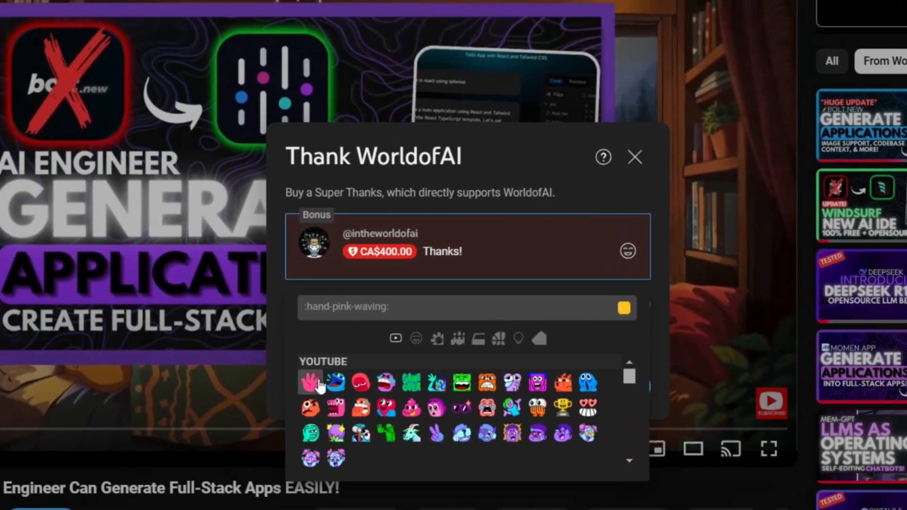
left_click(634, 157)
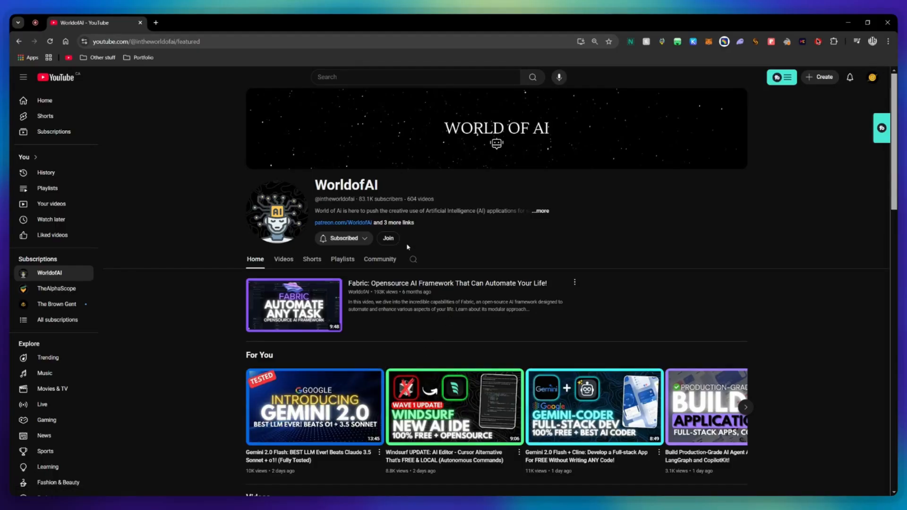
Step: Bring up the channel's membership options and view the AI Futurist tier
left_click(388, 238)
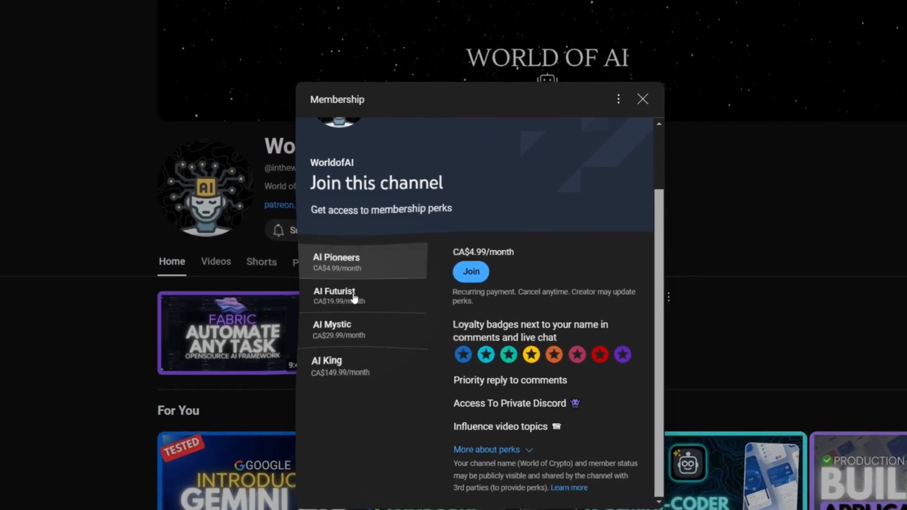
left_click(355, 324)
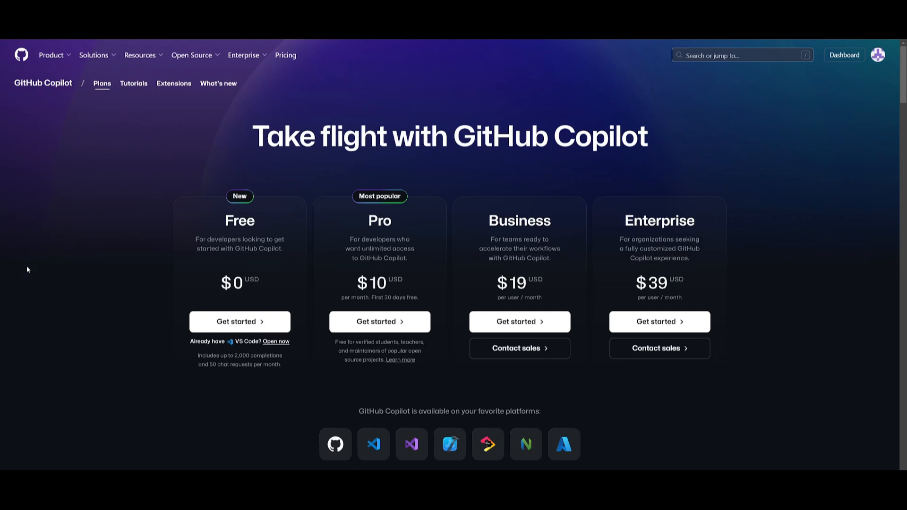
mouse_move(34, 250)
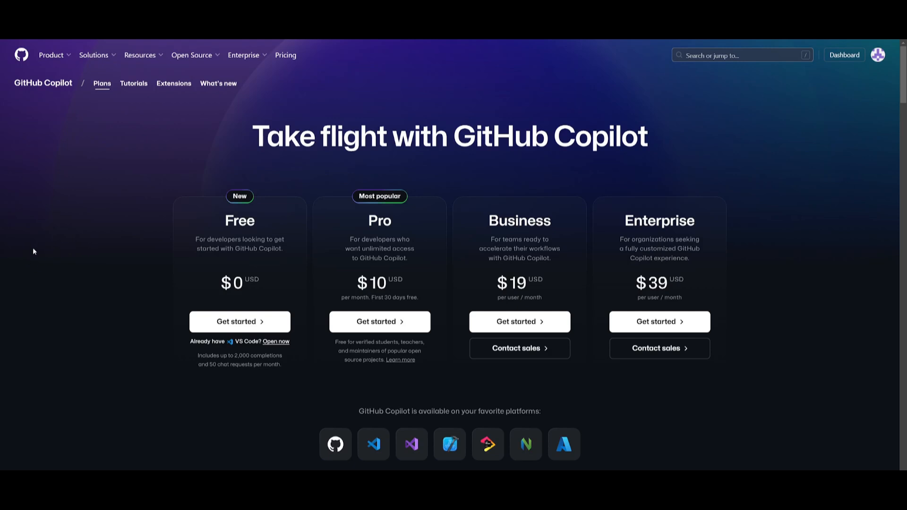
mouse_move(62, 265)
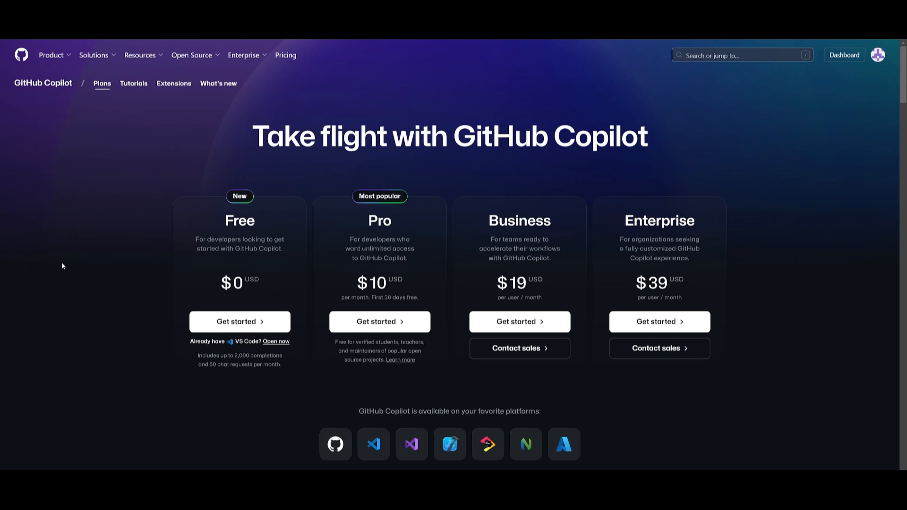
mouse_move(62, 267)
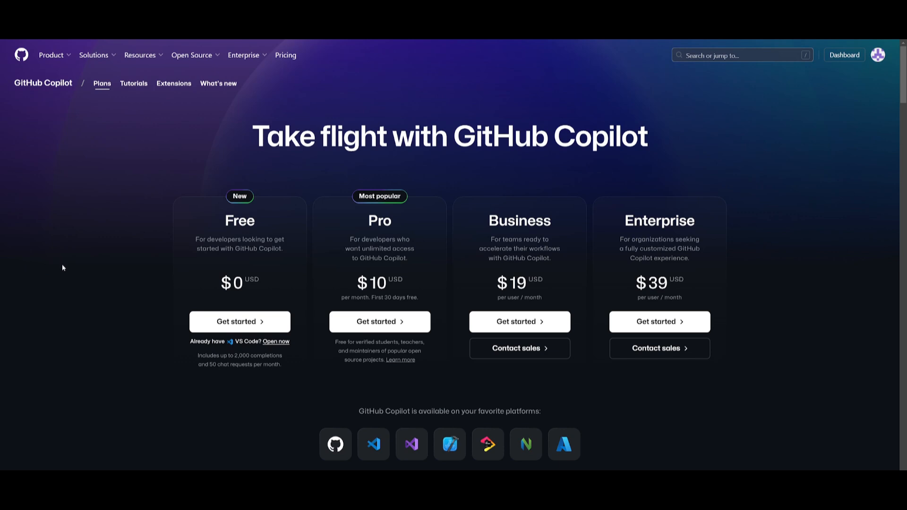
mouse_move(608, 202)
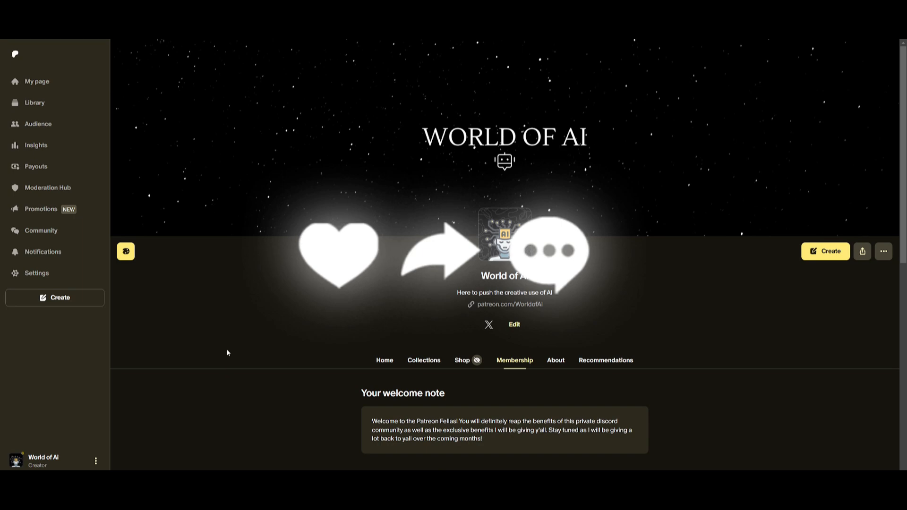
Step: Switch to the WorldofAI channel's Videos list and browse down through the video grid
scroll("down", 3)
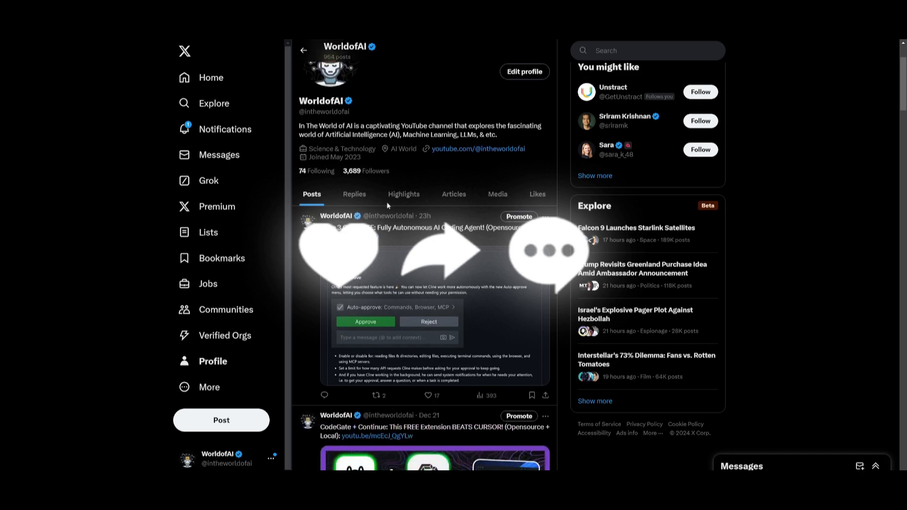
scroll("down", 3)
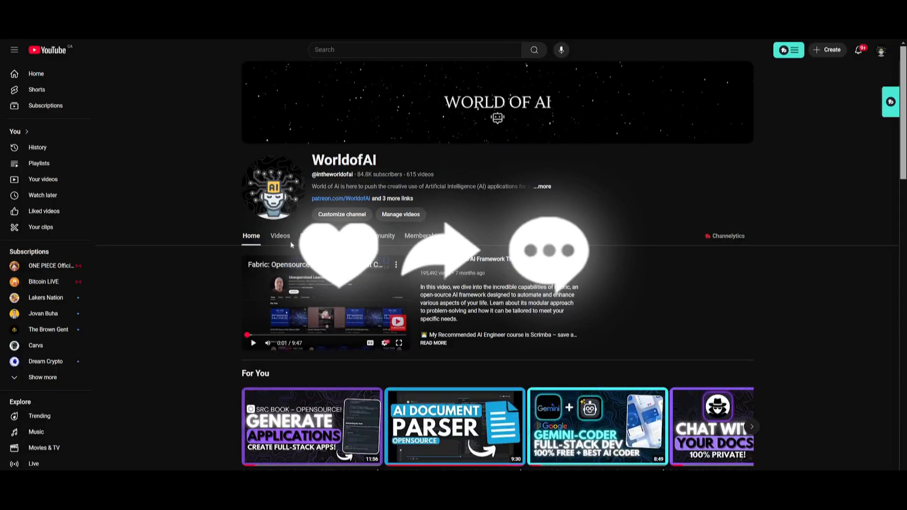
left_click(280, 235)
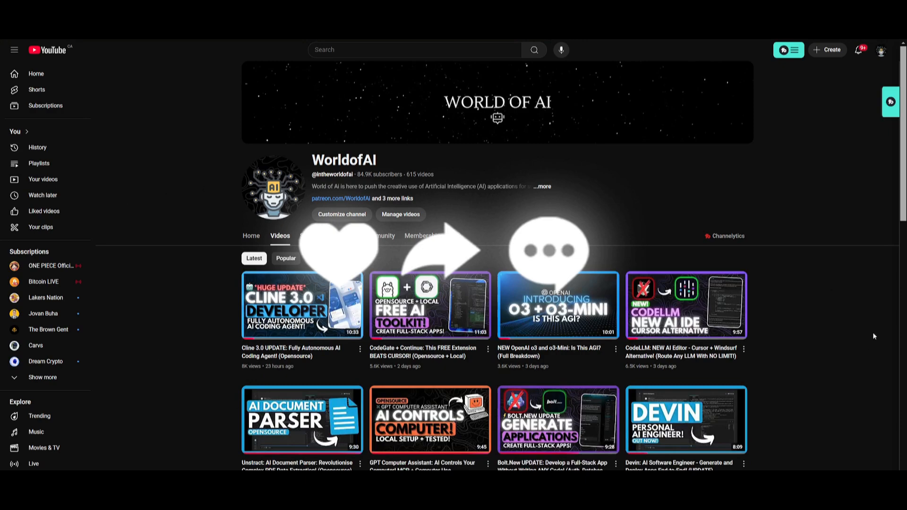
scroll("down", 3)
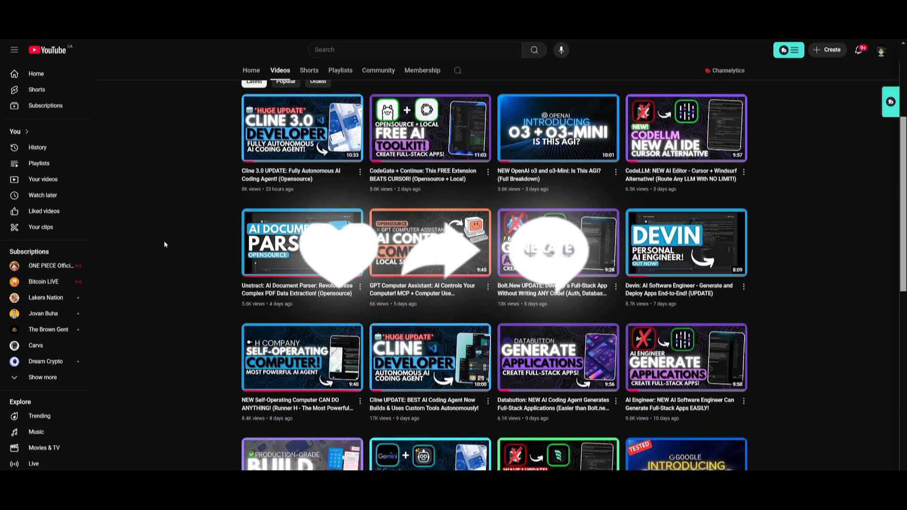
scroll("down", 3)
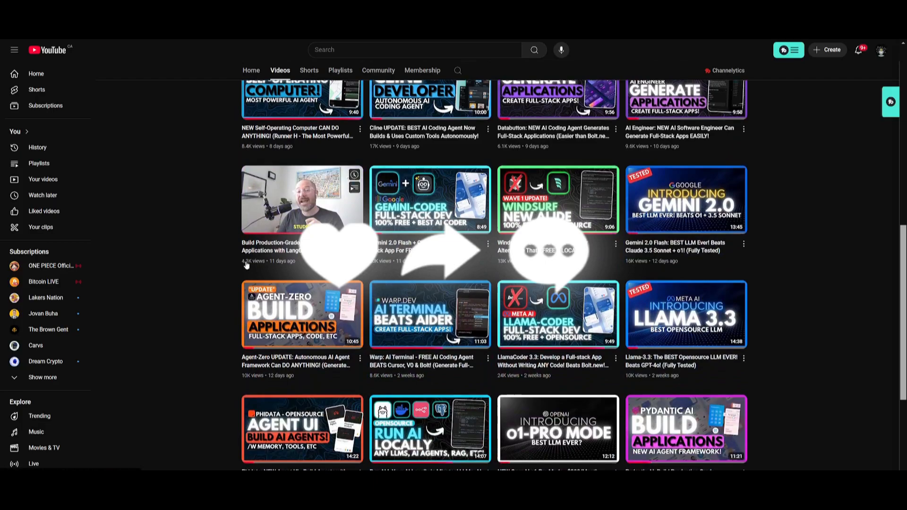
scroll("down", 3)
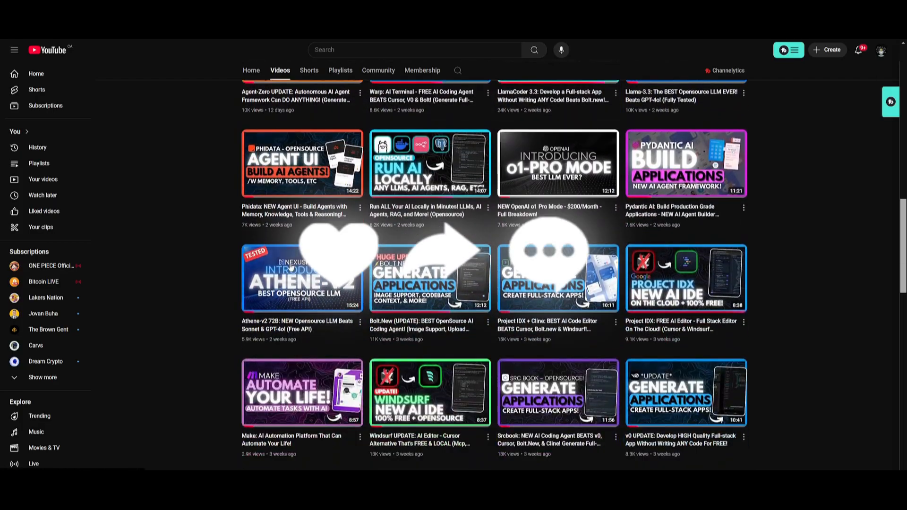
scroll("down", 3)
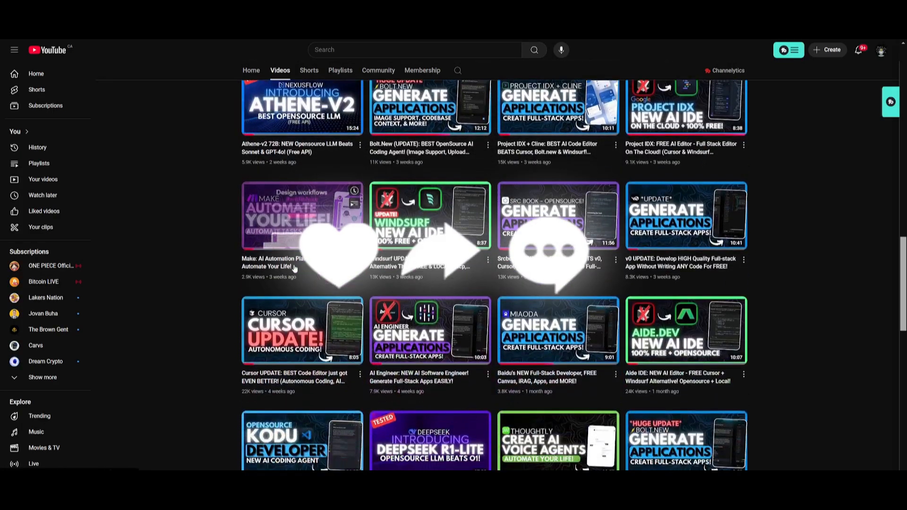